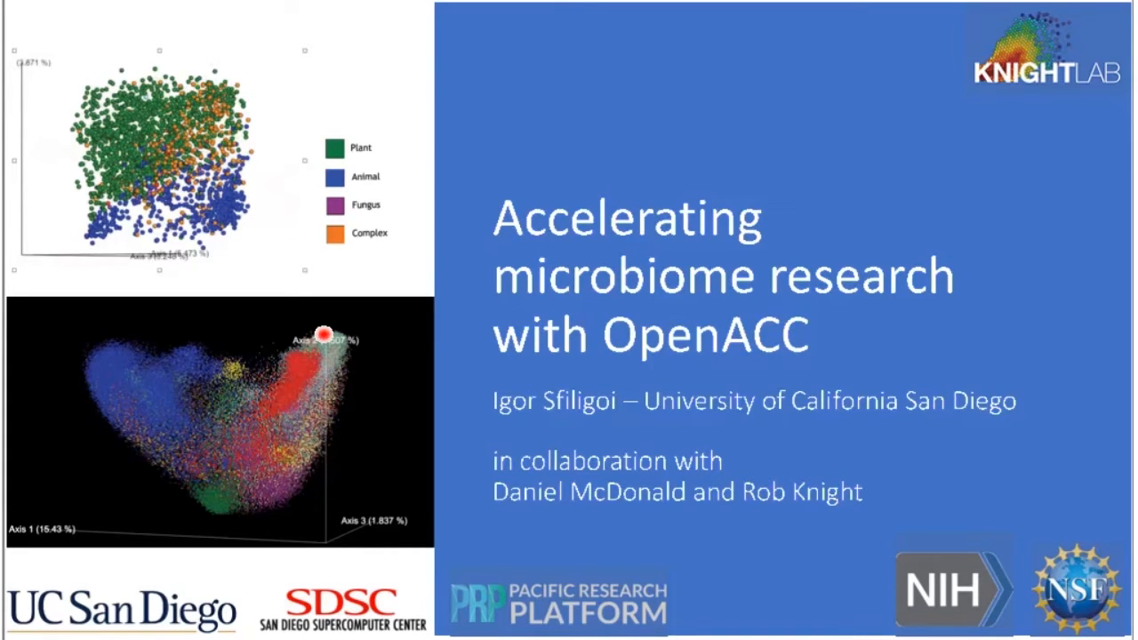
mouse_move(480, 114)
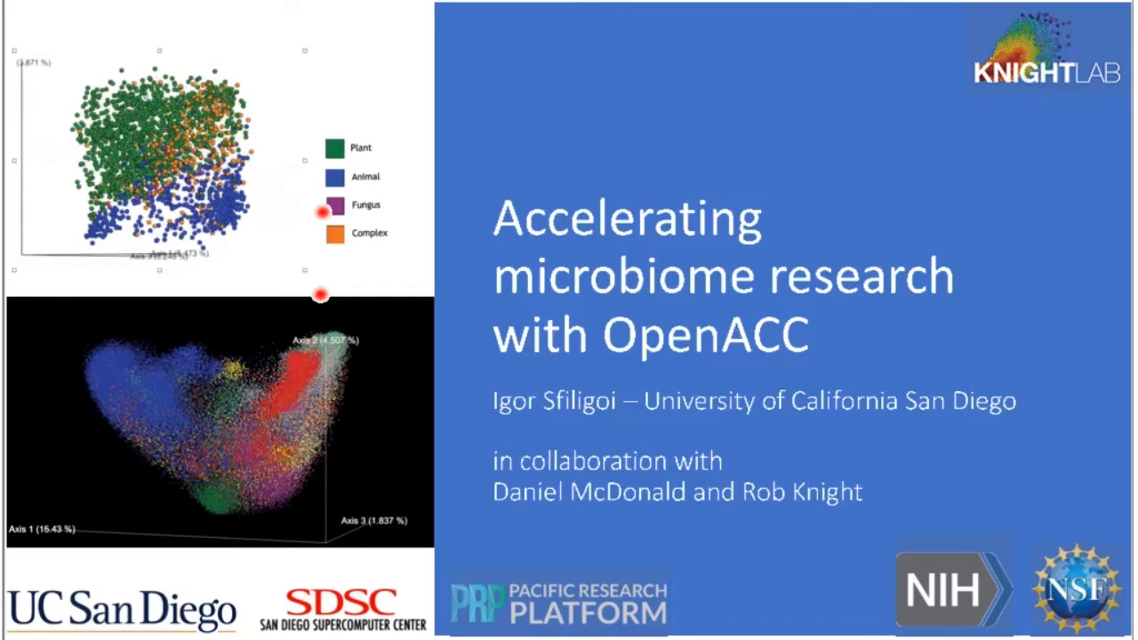
mouse_move(647, 117)
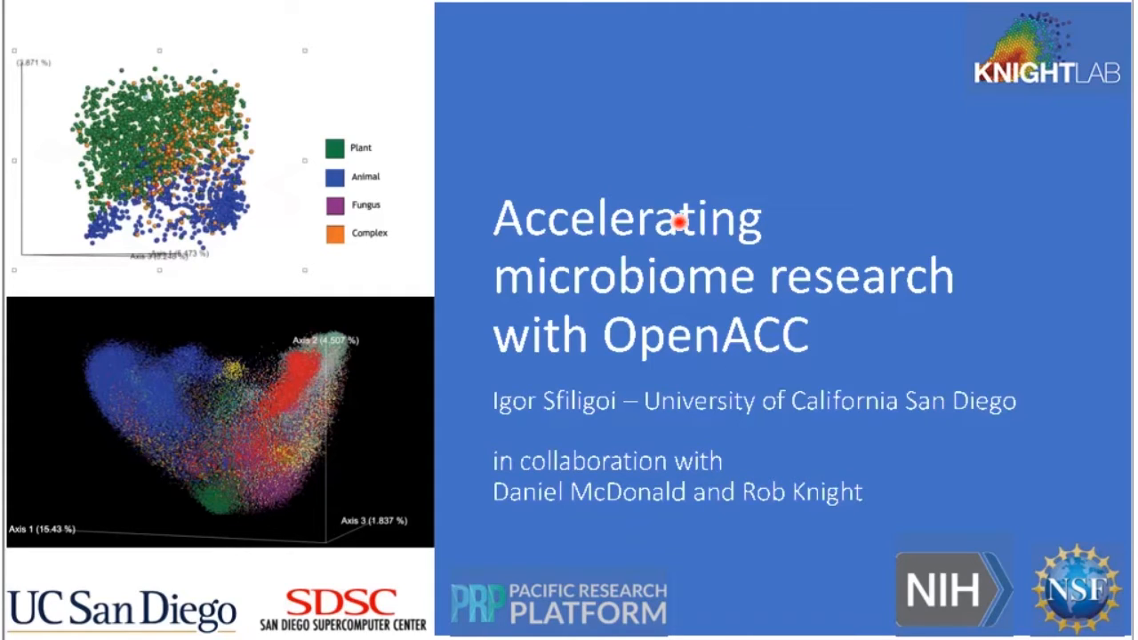
mouse_move(618, 160)
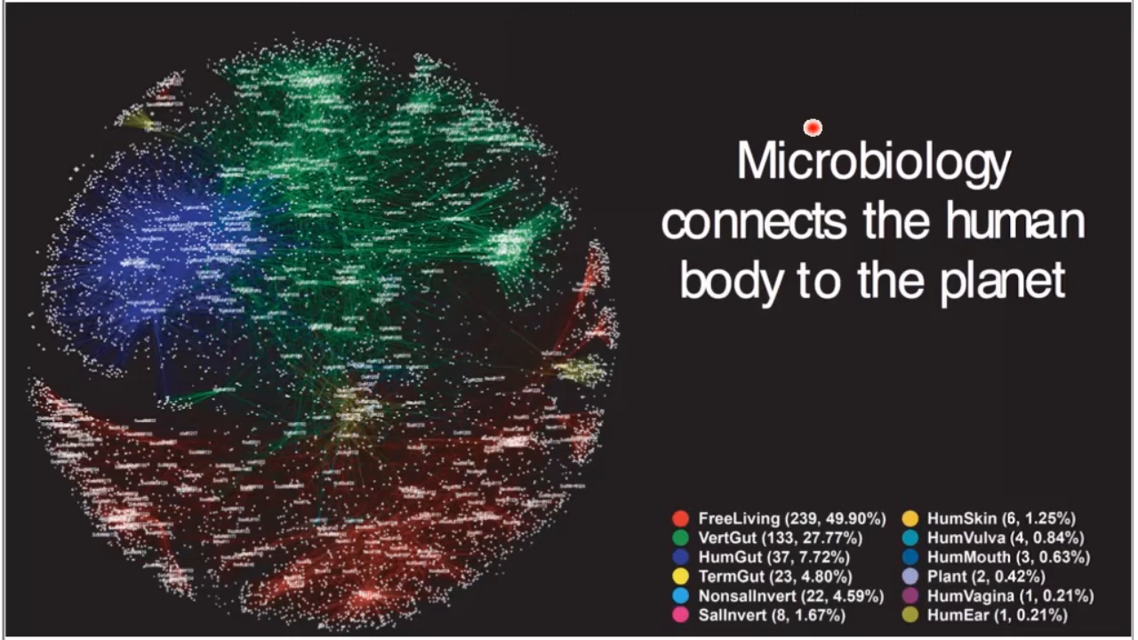
mouse_move(589, 124)
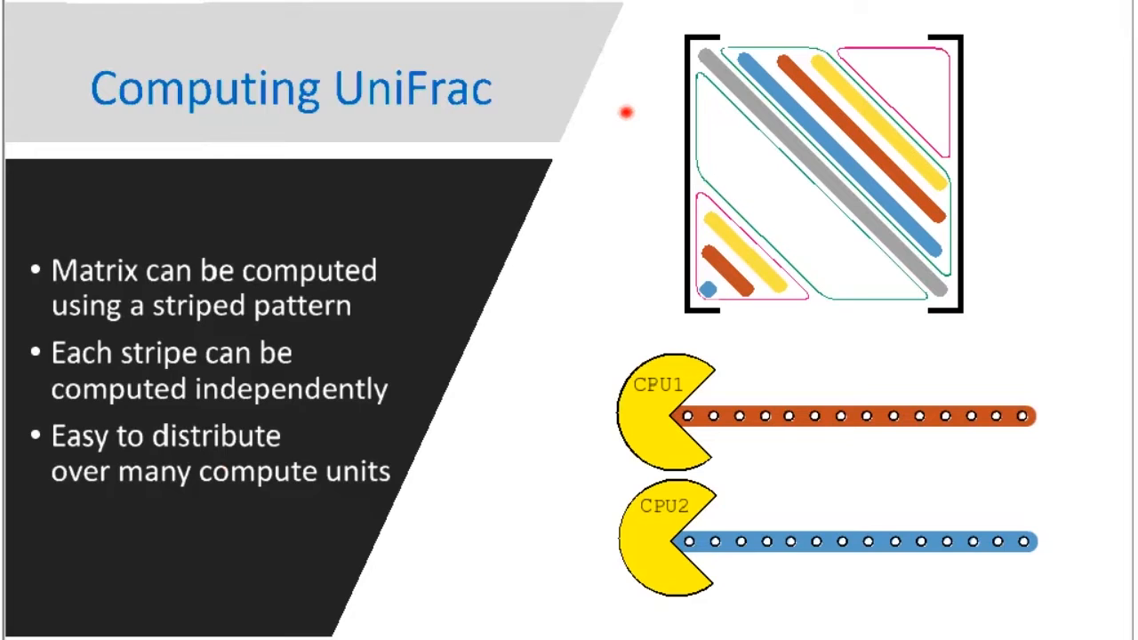
mouse_move(1073, 145)
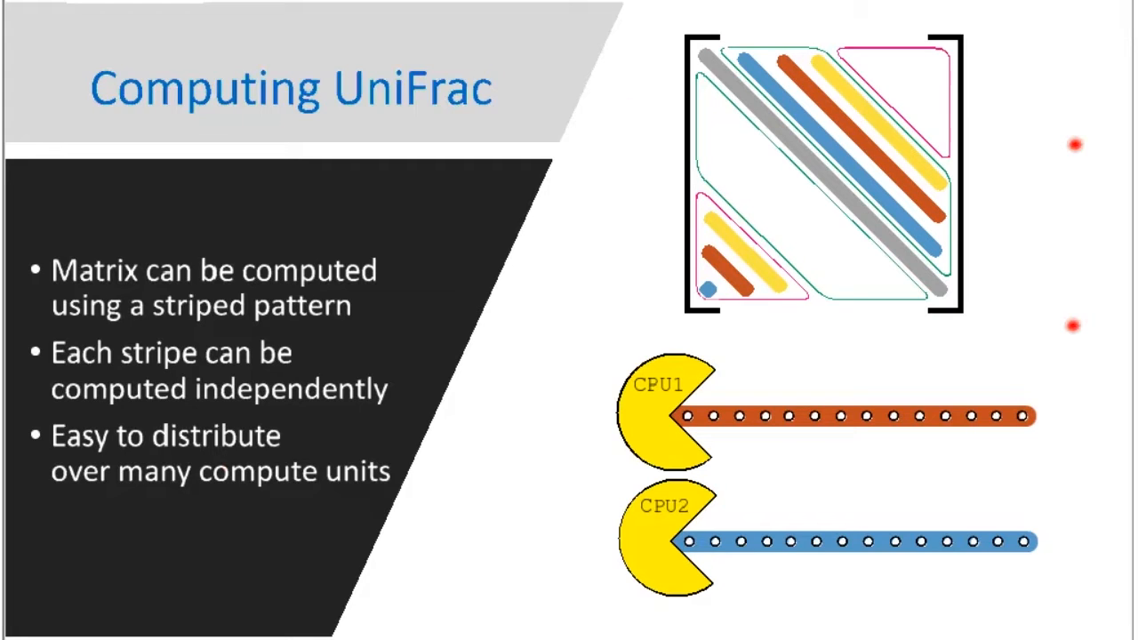
mouse_move(1071, 326)
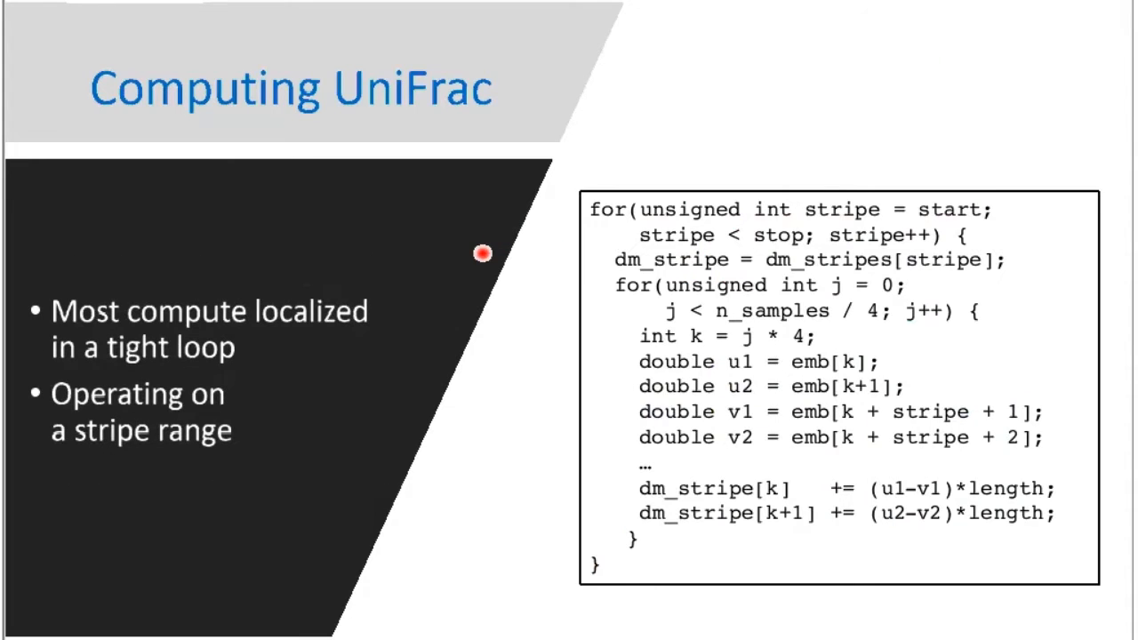
mouse_move(444, 423)
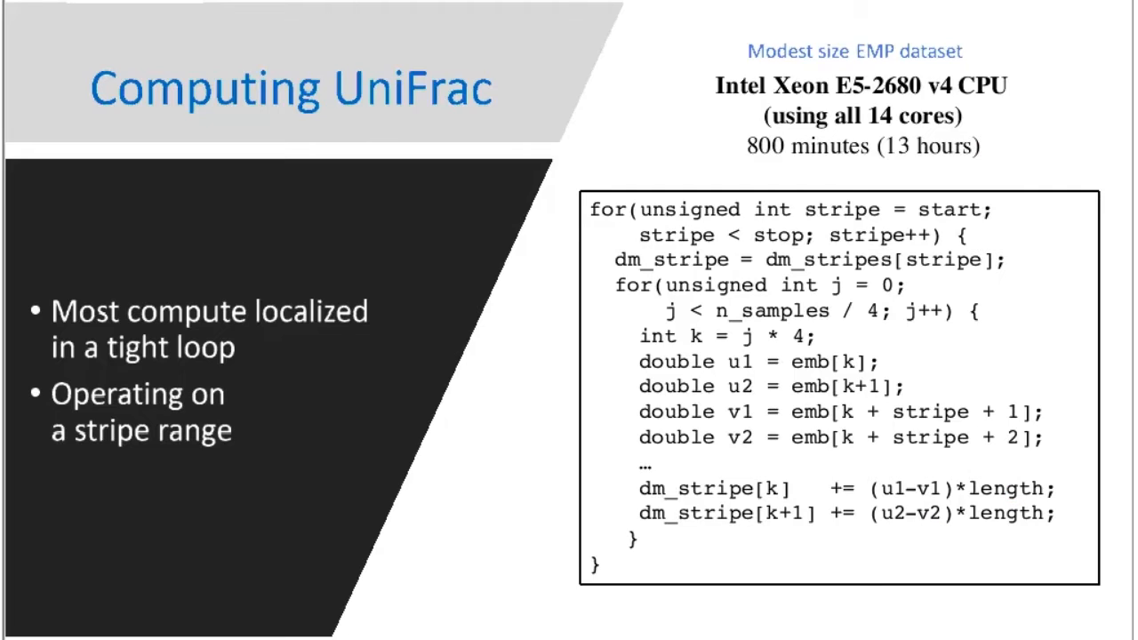
mouse_move(817, 354)
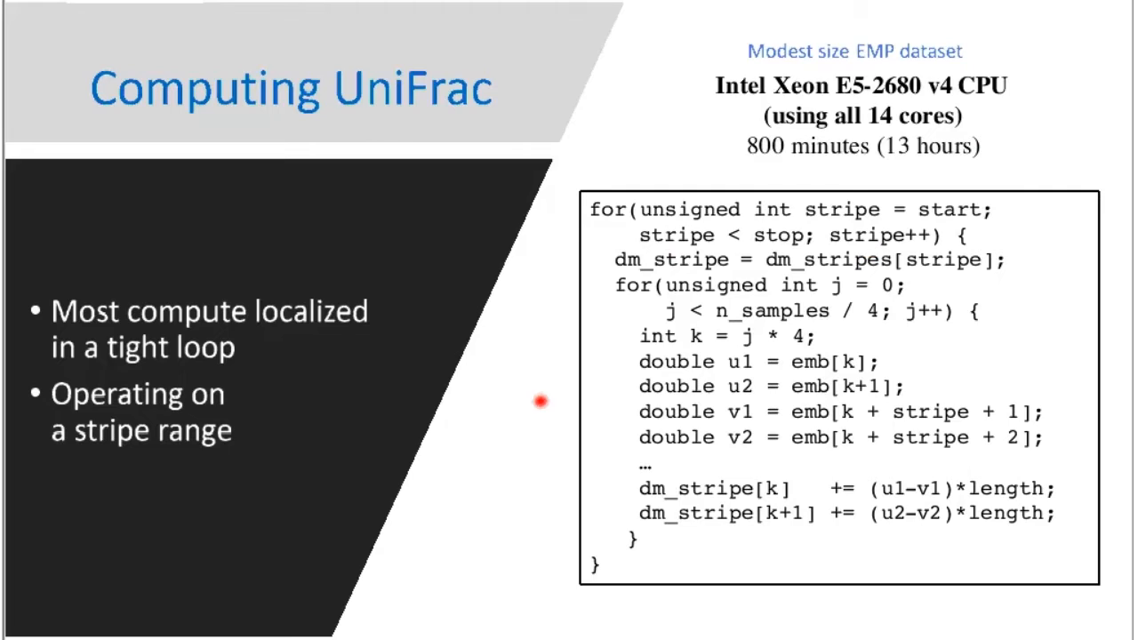
mouse_move(544, 476)
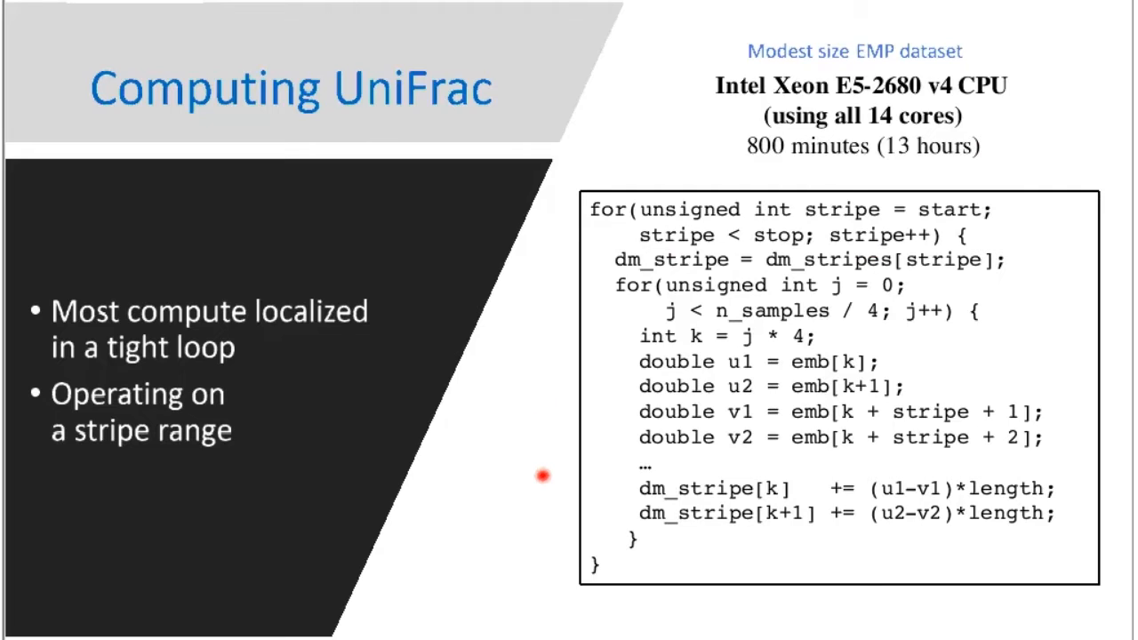
mouse_move(542, 475)
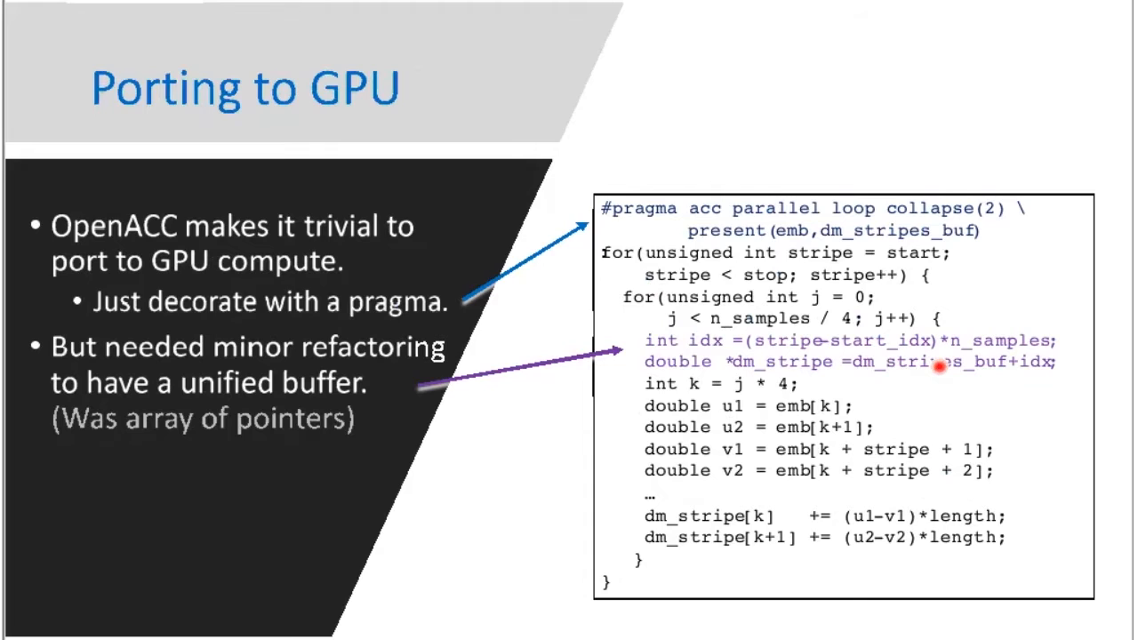
mouse_move(906, 306)
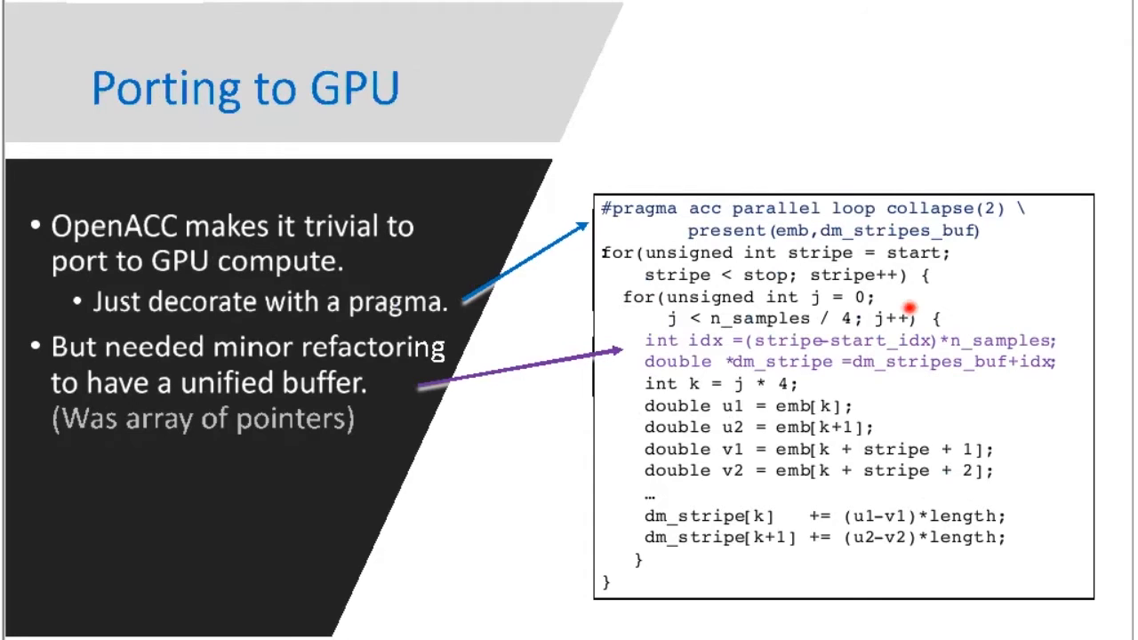
mouse_move(809, 360)
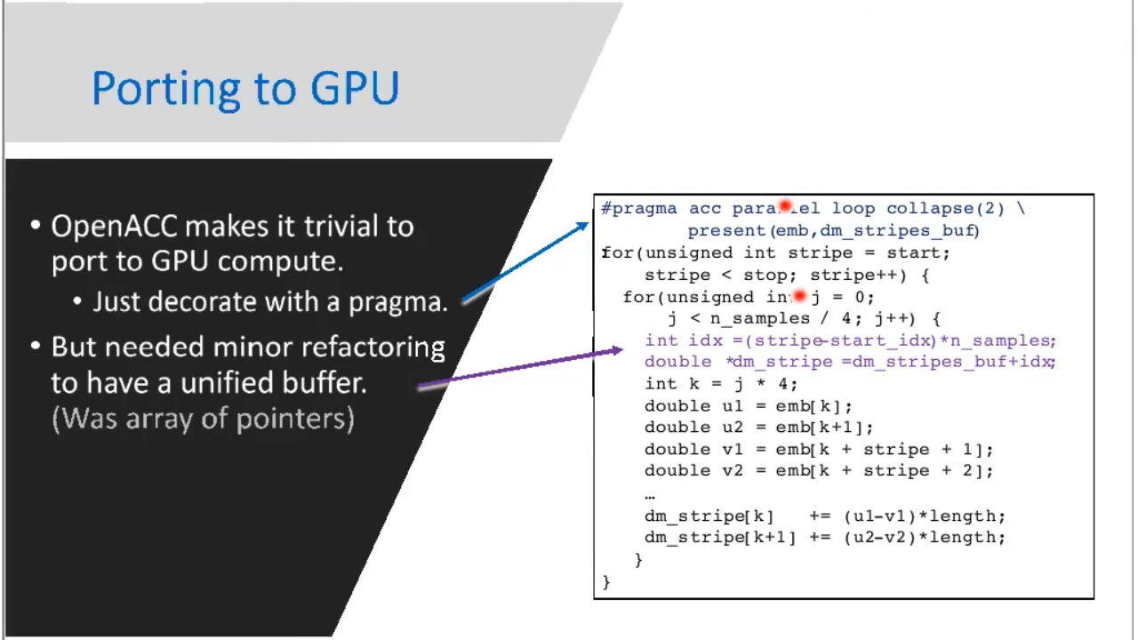
mouse_move(982, 347)
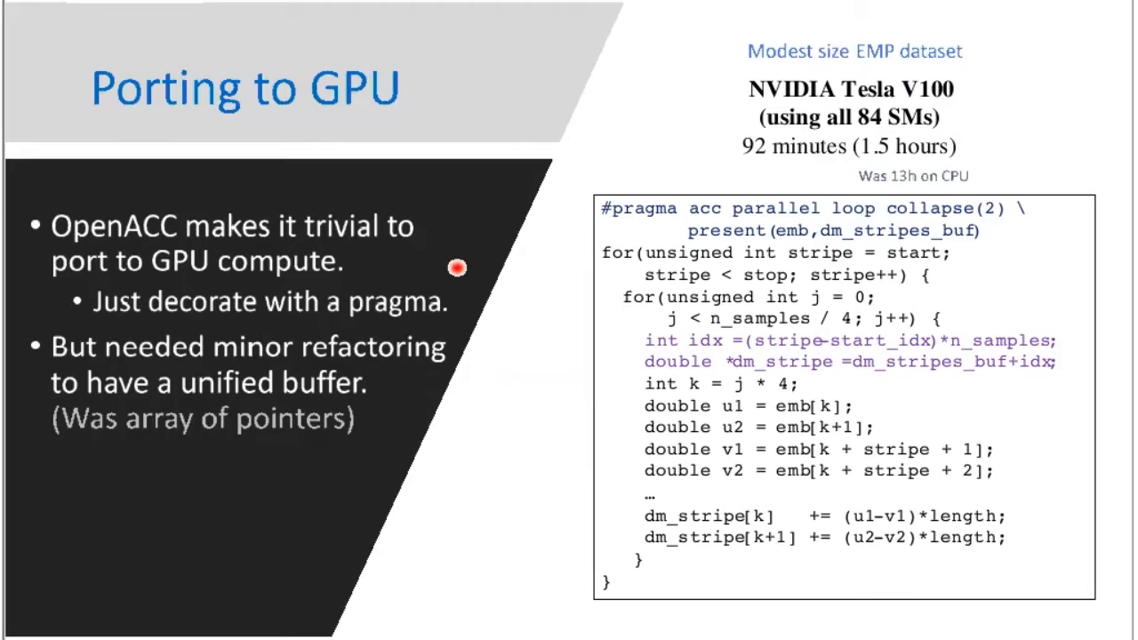
mouse_move(445, 609)
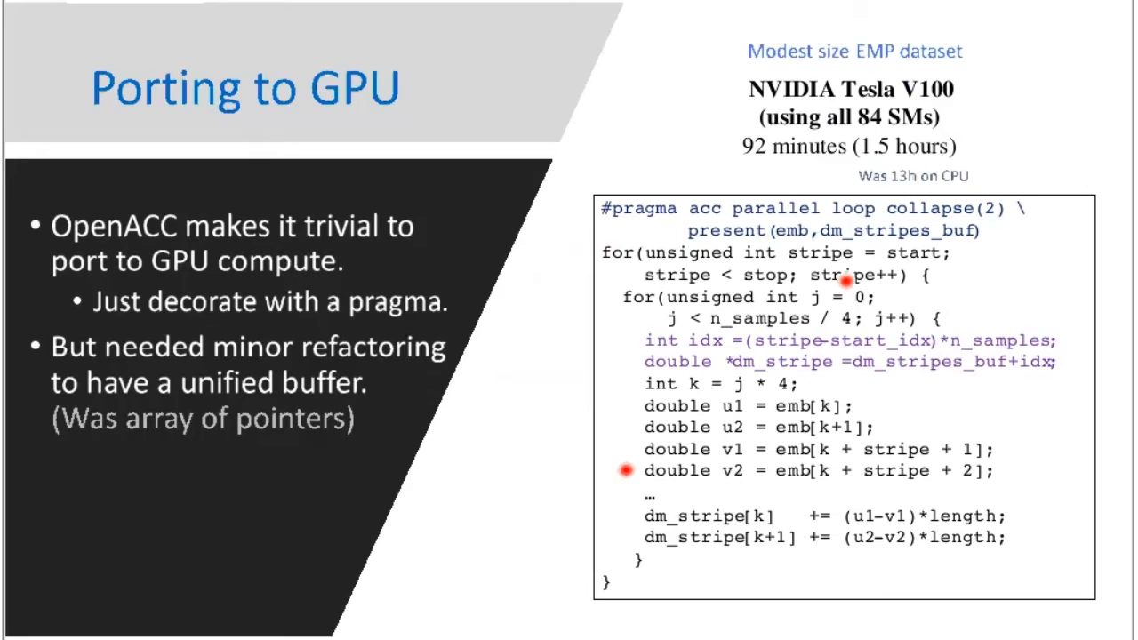
mouse_move(740, 77)
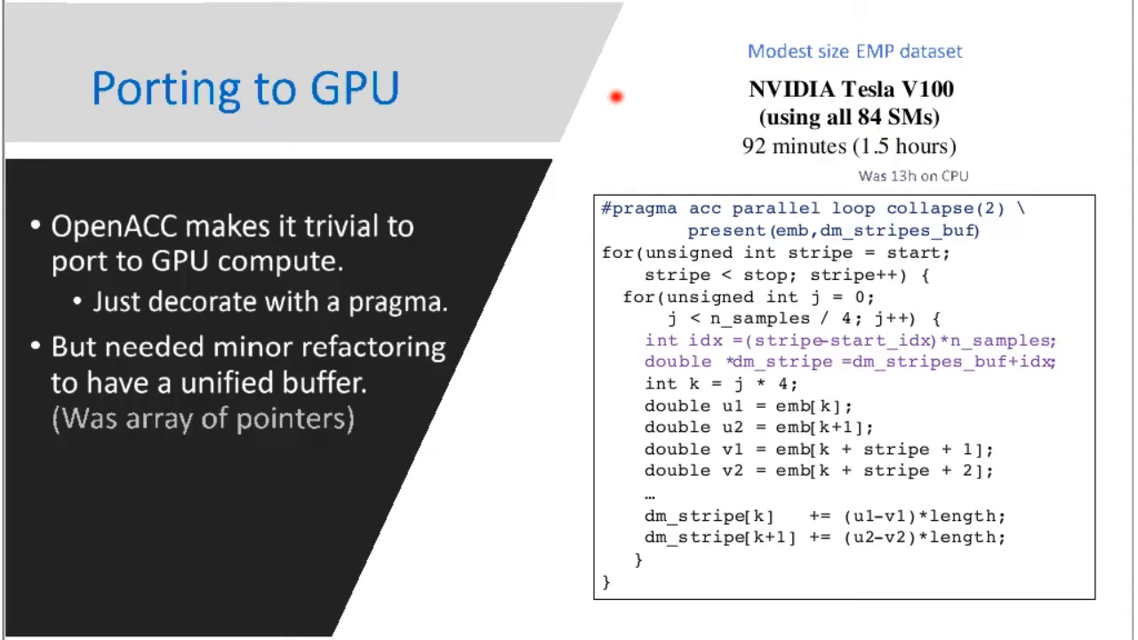
mouse_move(616, 96)
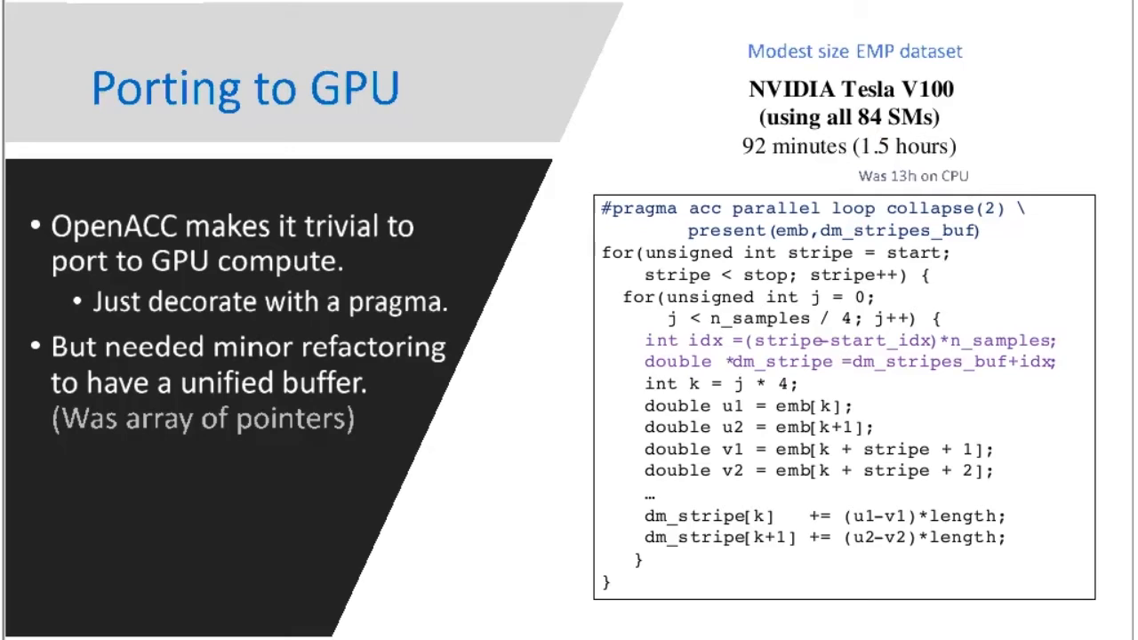
mouse_move(626, 116)
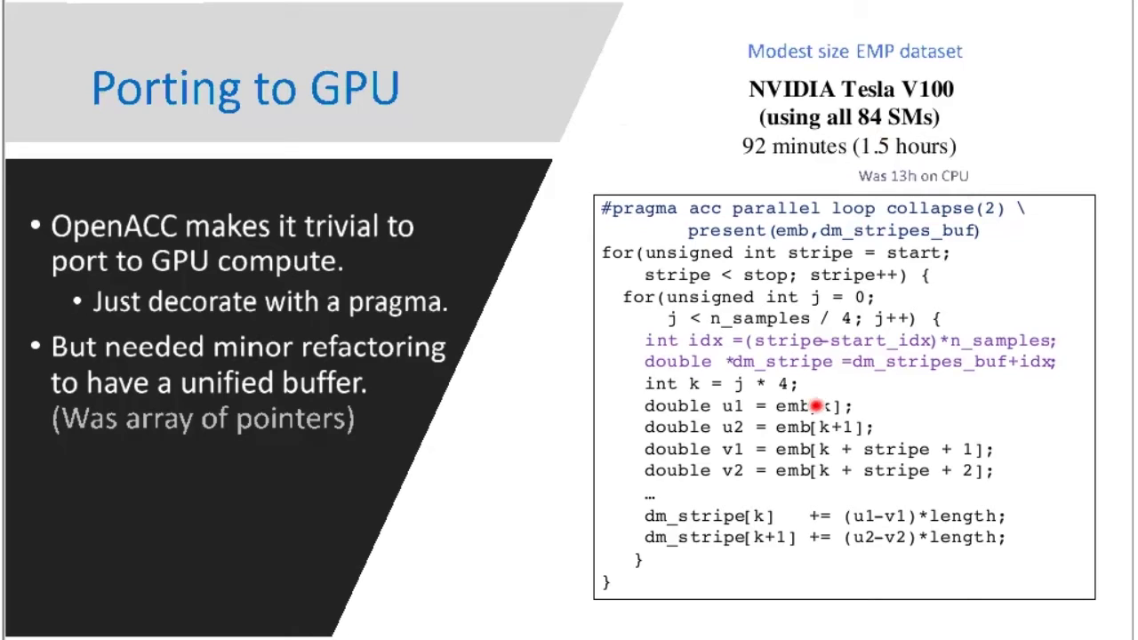
mouse_move(798, 476)
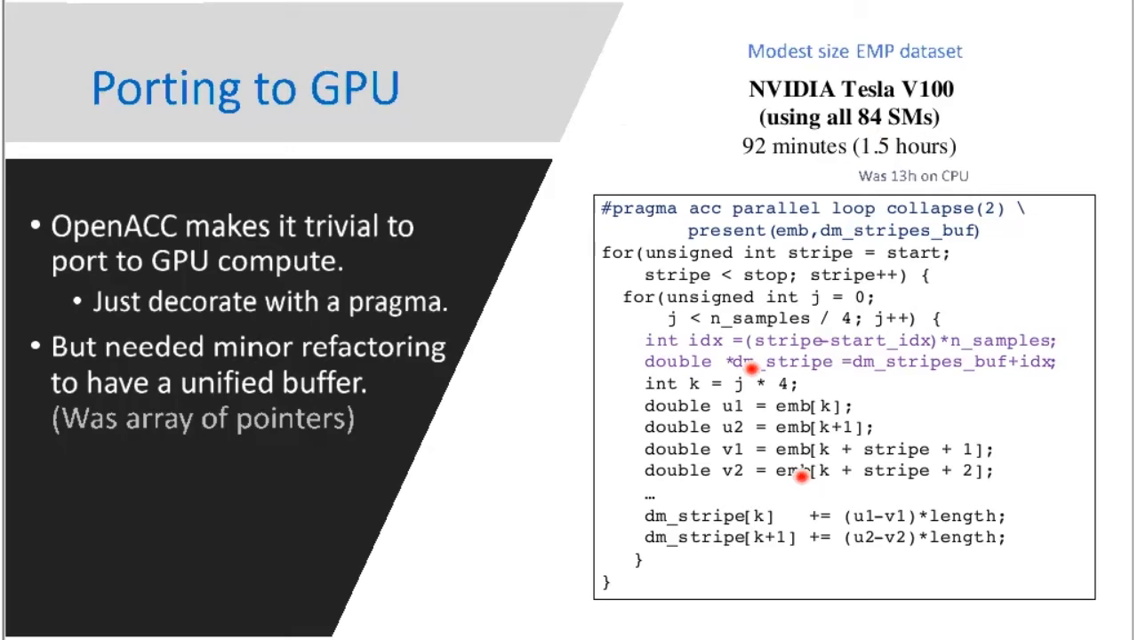
mouse_move(798, 474)
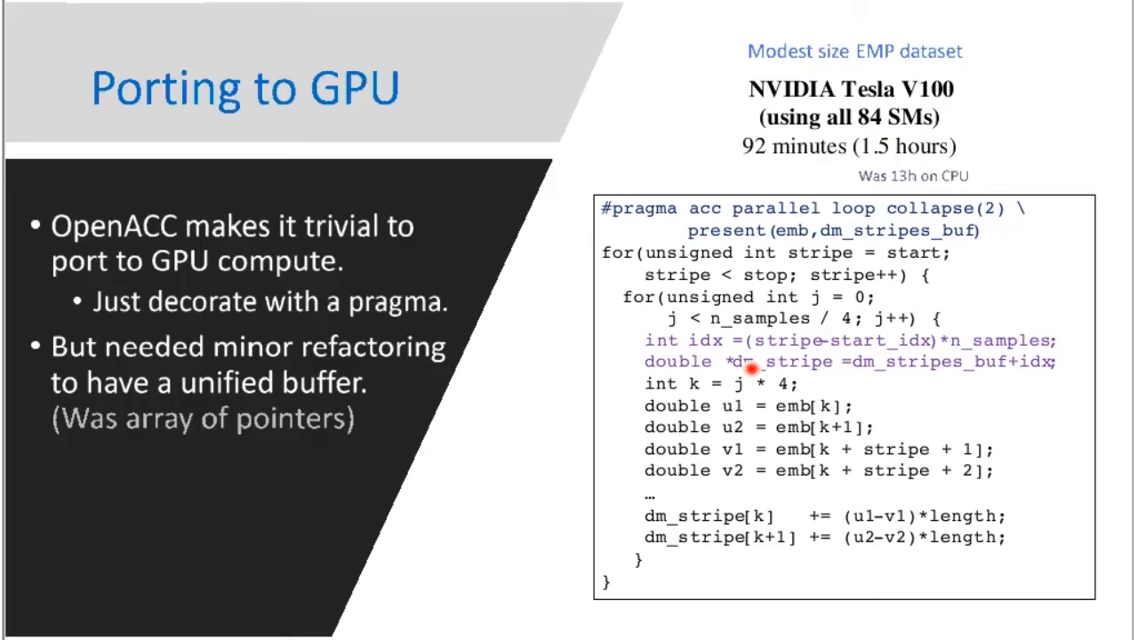
mouse_move(818, 483)
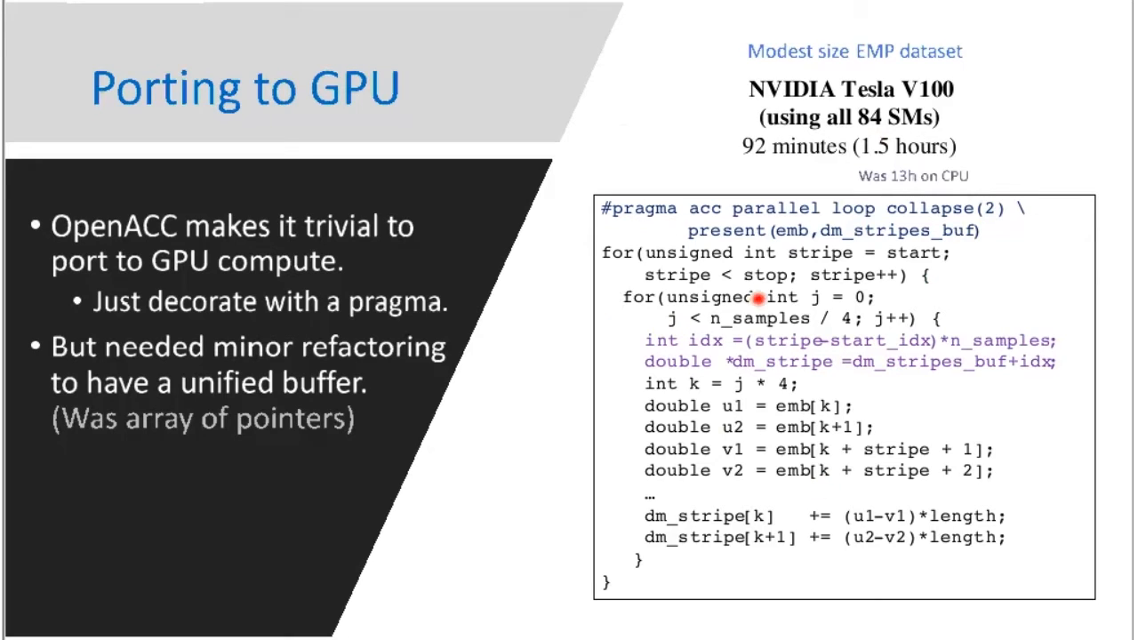
mouse_move(844, 307)
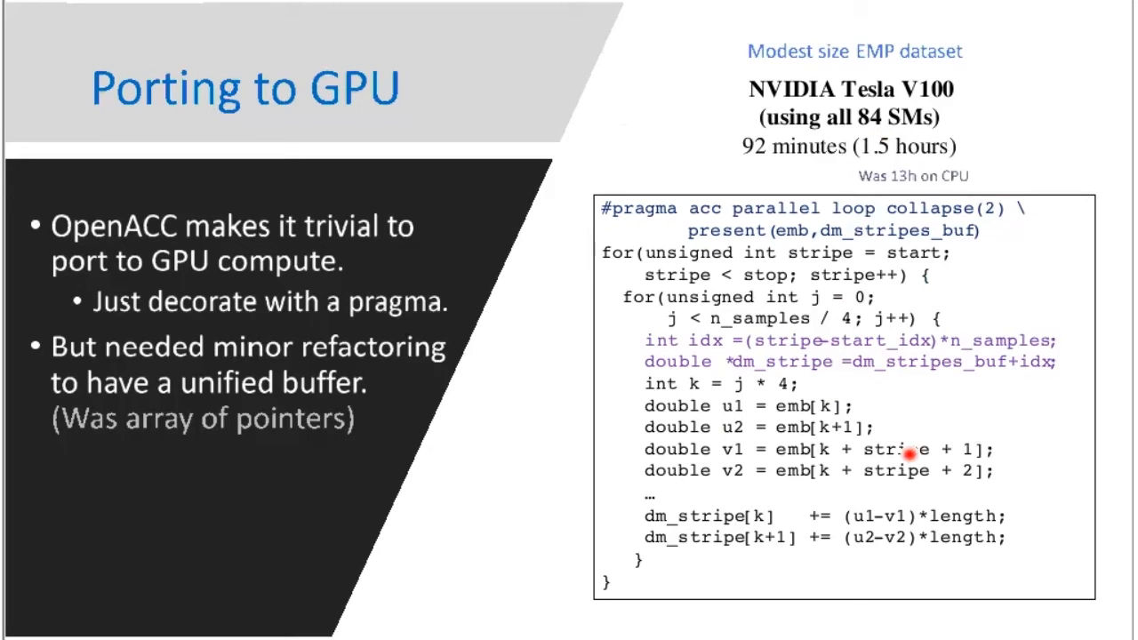
mouse_move(820, 222)
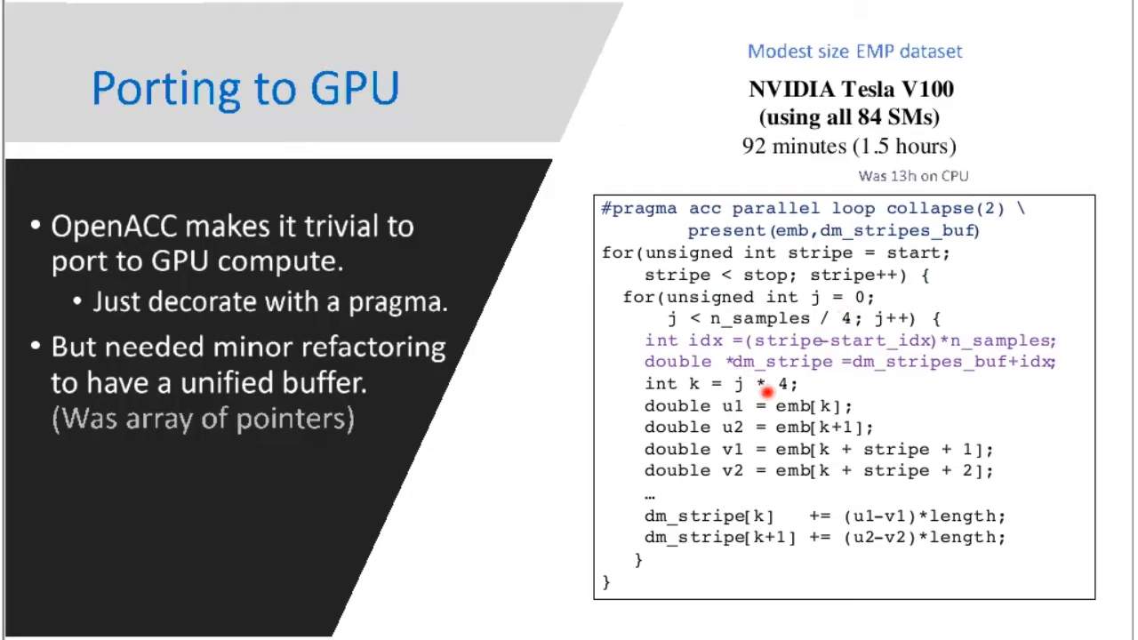
mouse_move(766, 392)
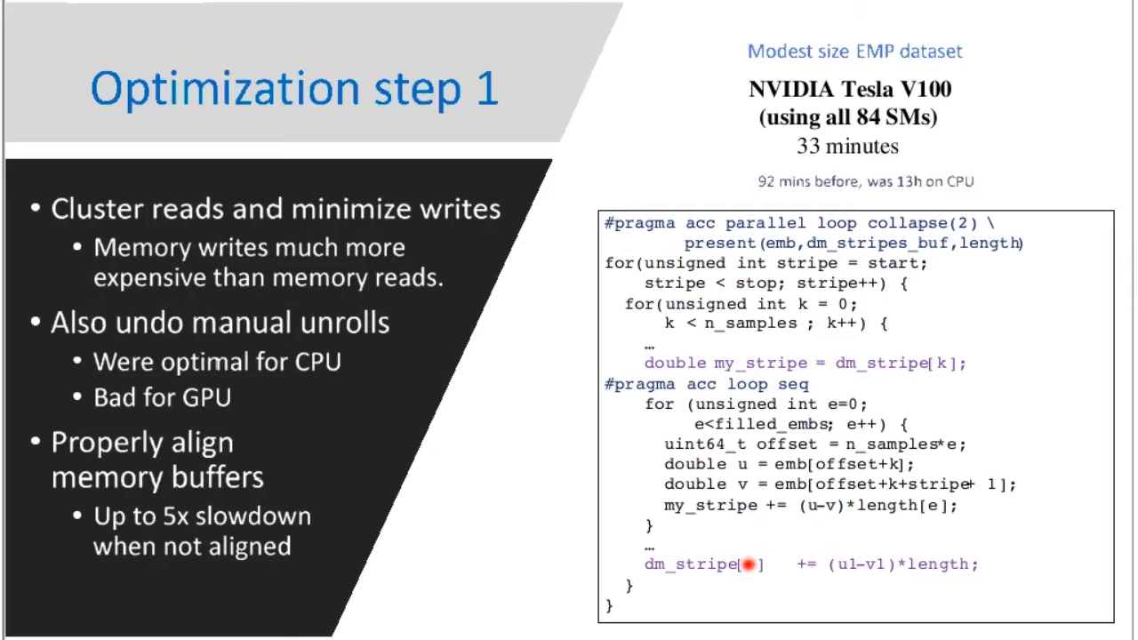
mouse_move(689, 425)
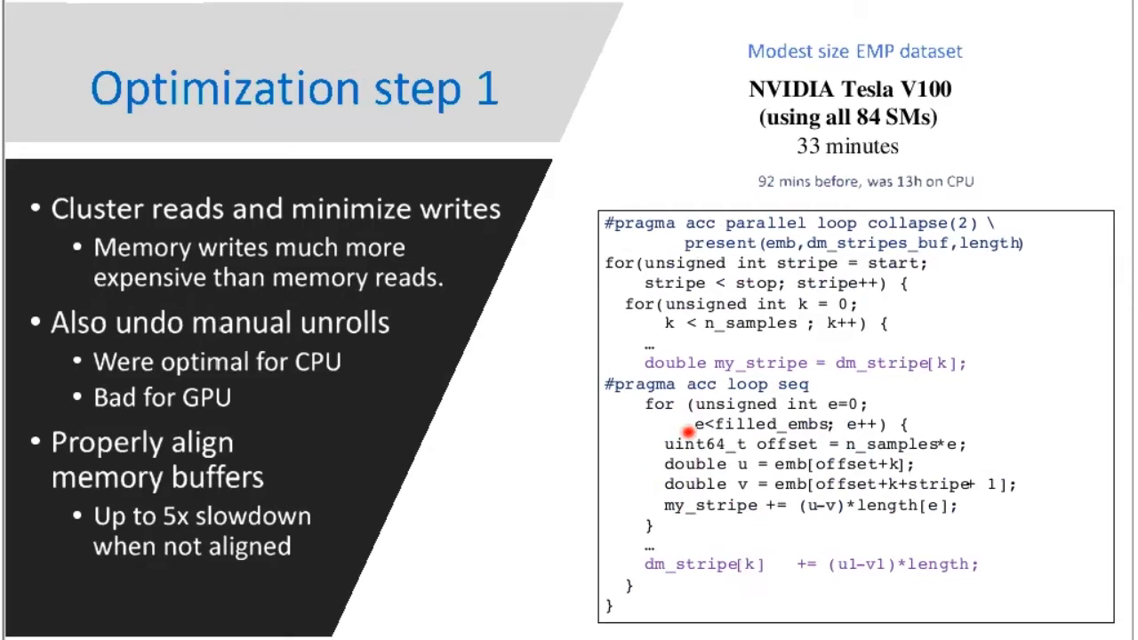
mouse_move(712, 452)
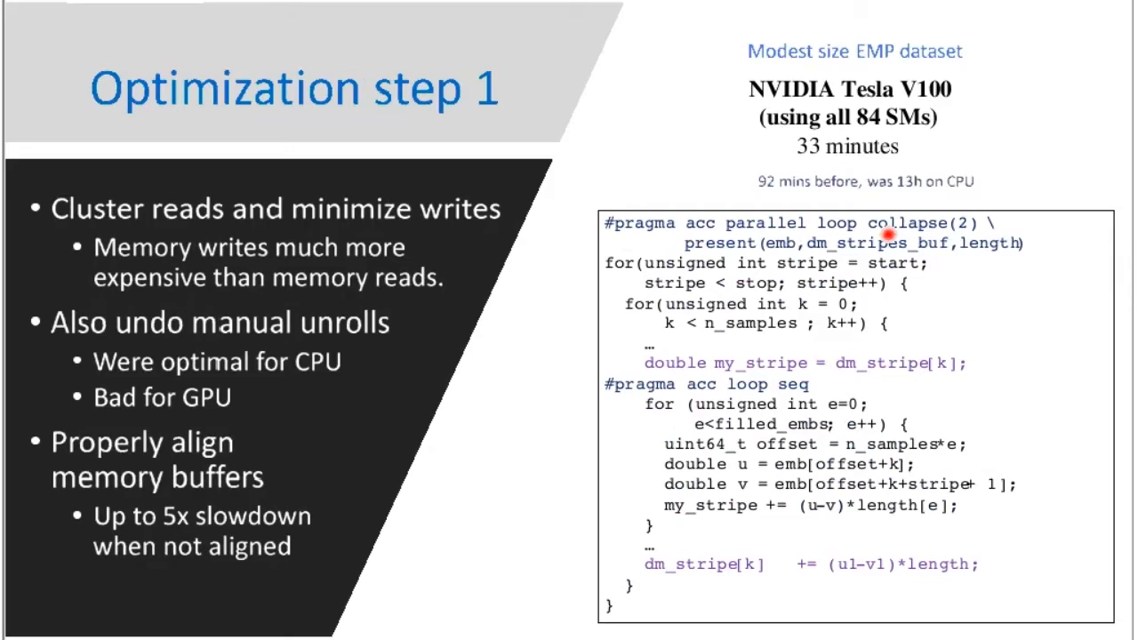
mouse_move(813, 256)
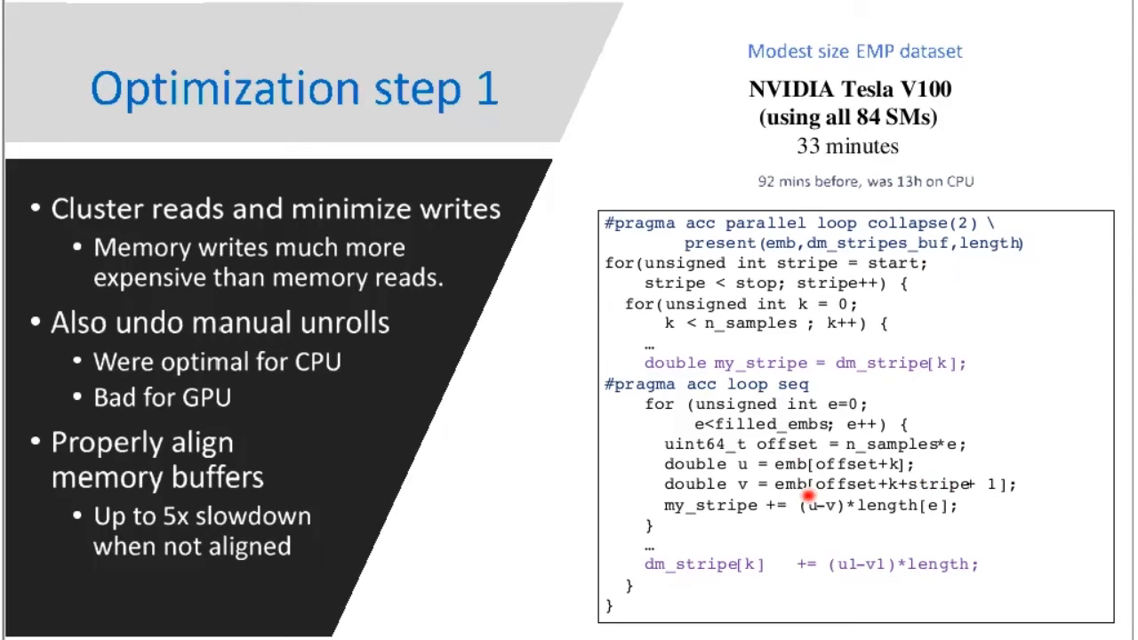
mouse_move(854, 471)
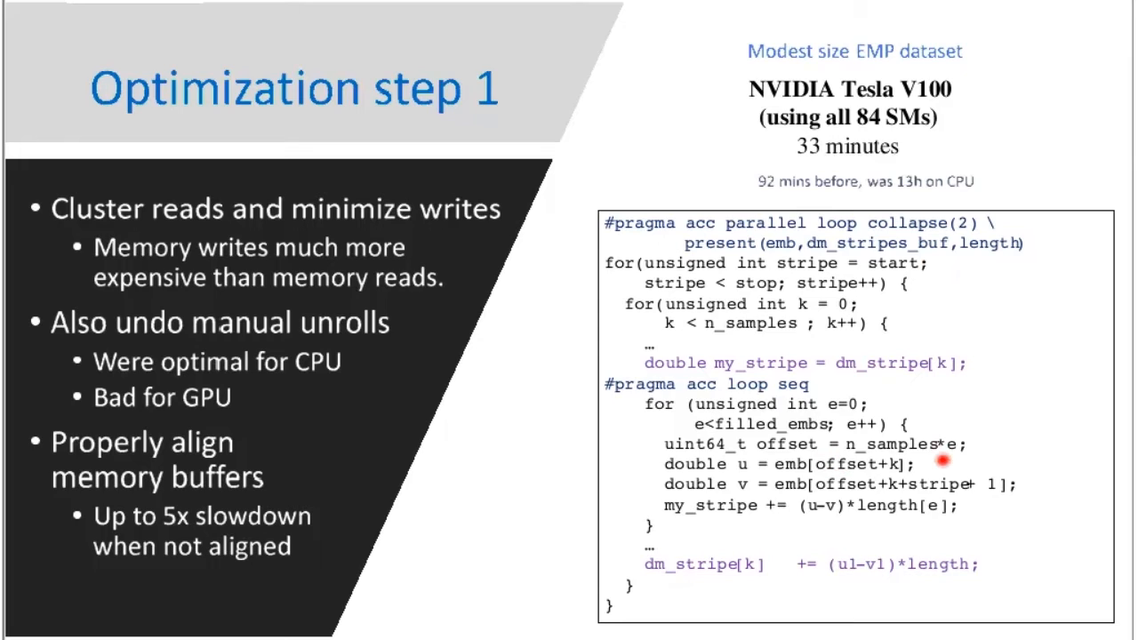
mouse_move(907, 494)
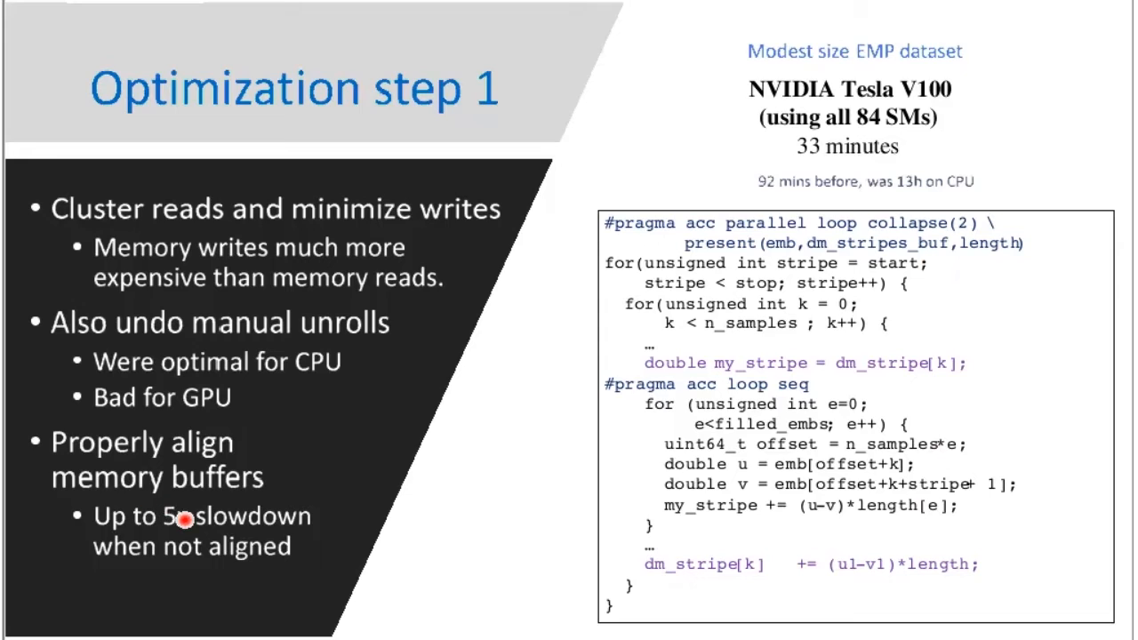
mouse_move(333, 418)
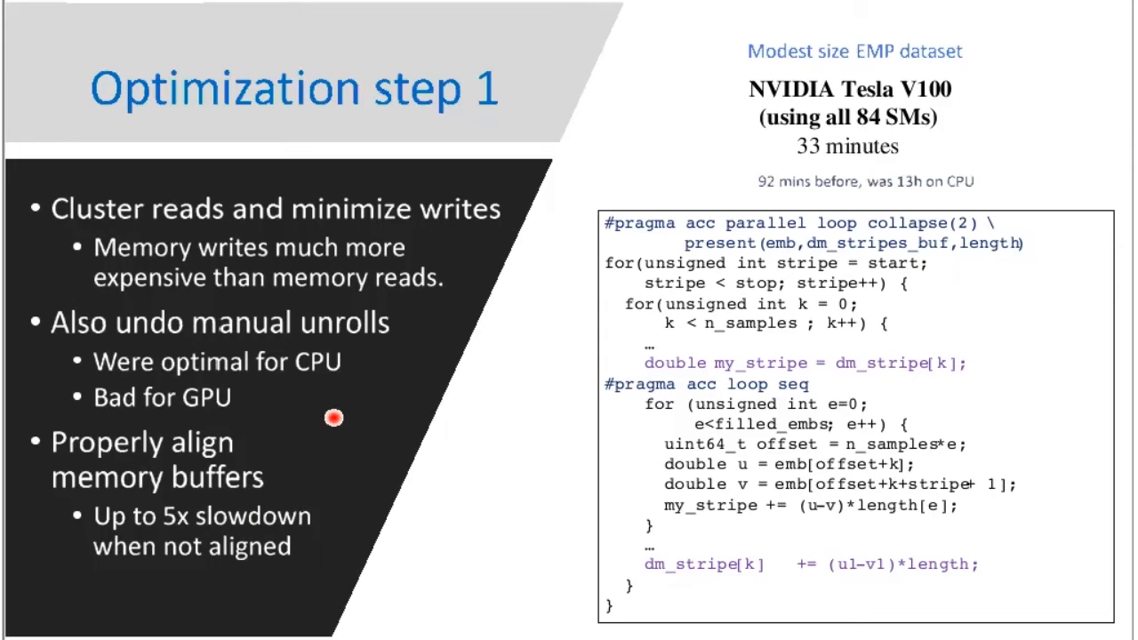
mouse_move(433, 280)
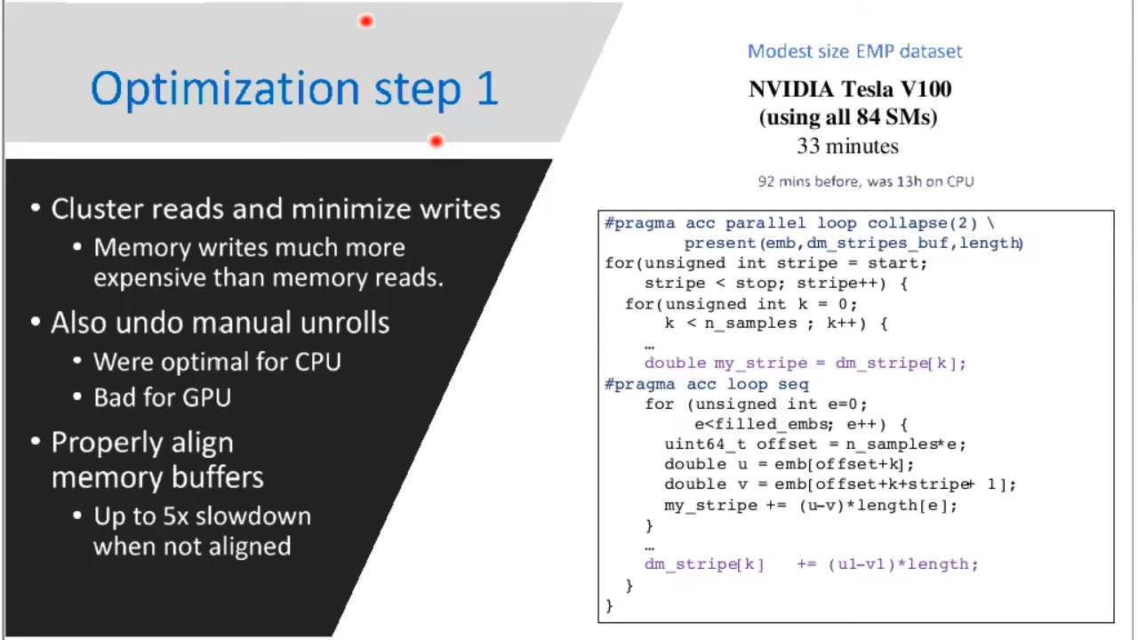
mouse_move(378, 11)
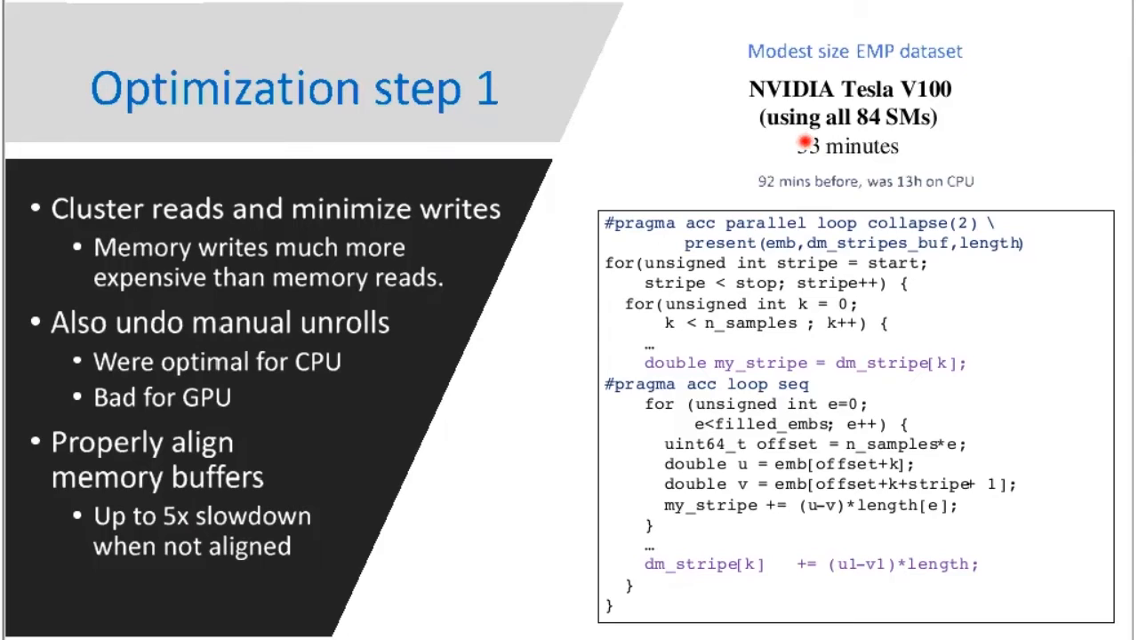
mouse_move(854, 182)
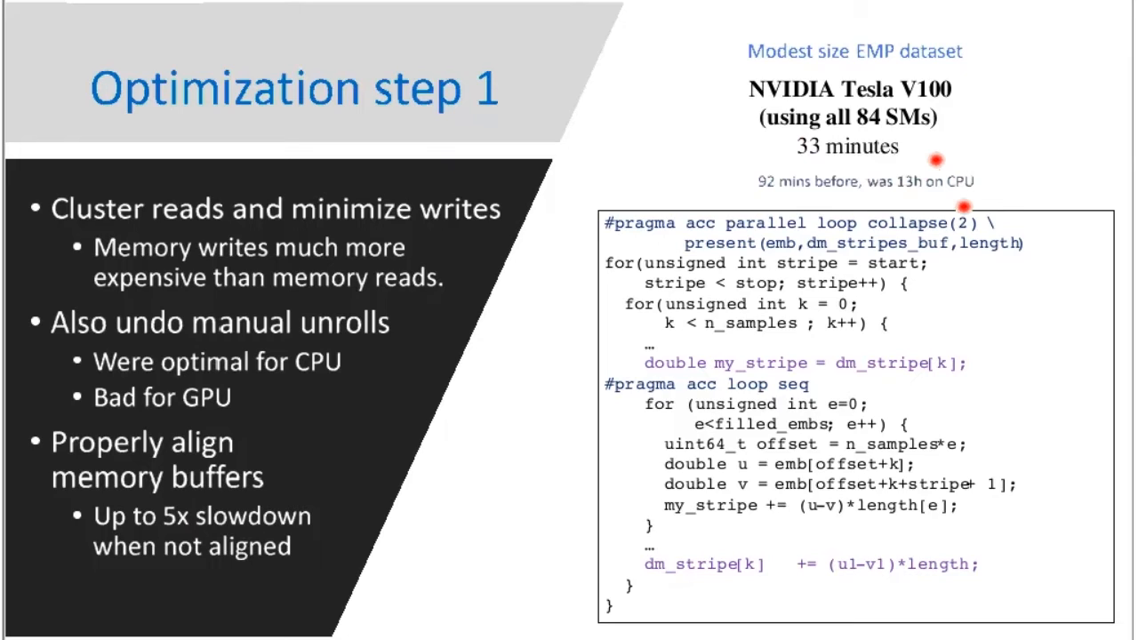
mouse_move(964, 205)
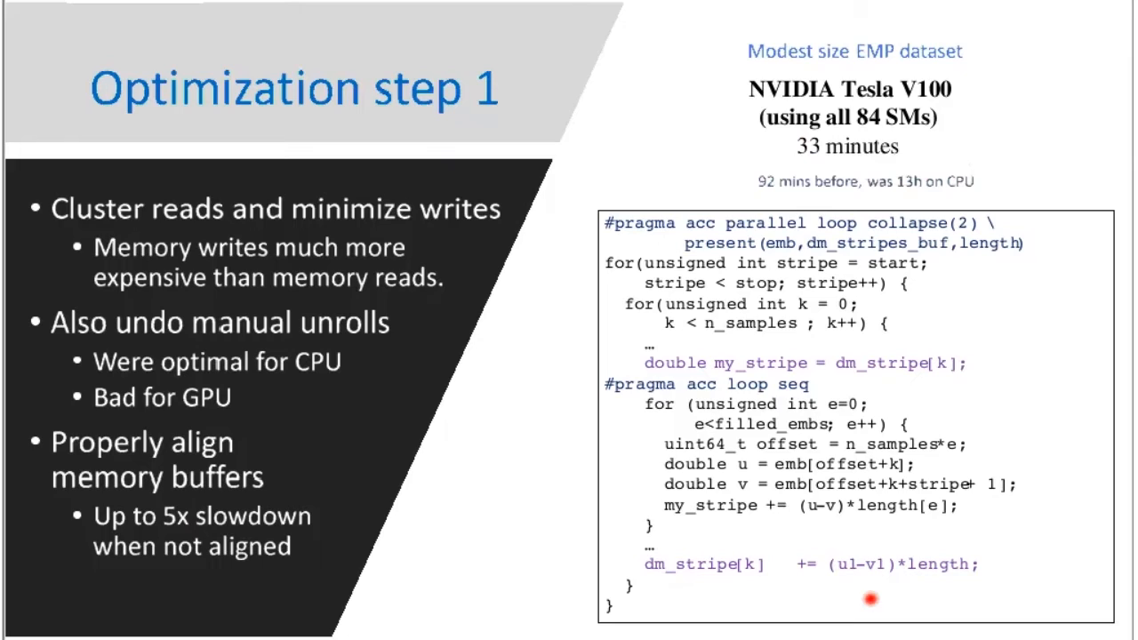
mouse_move(997, 470)
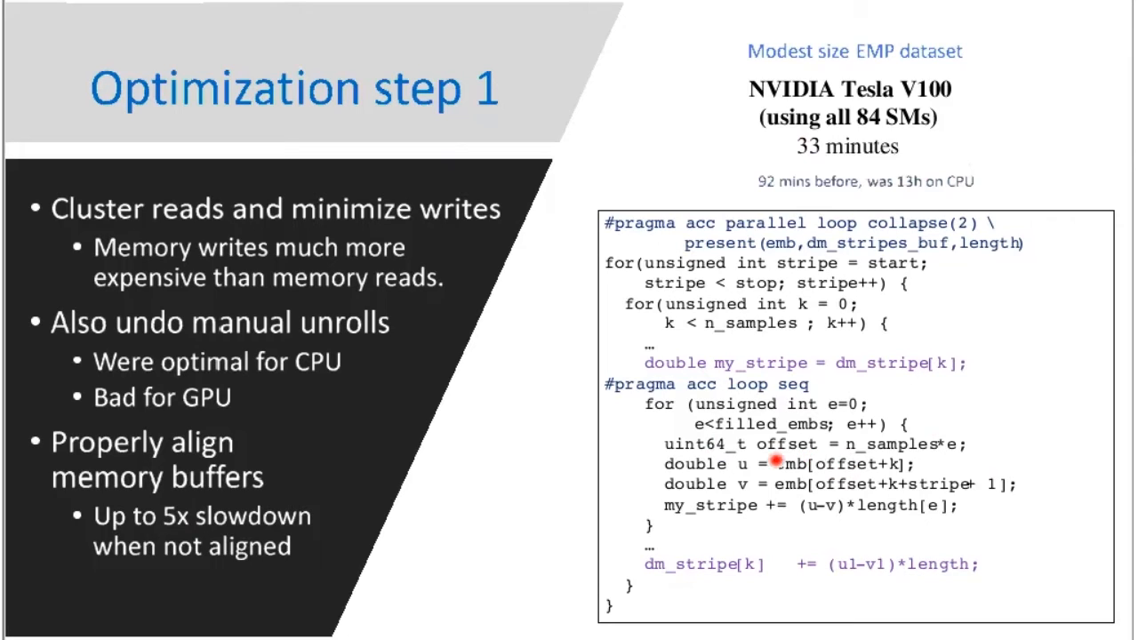
mouse_move(800, 333)
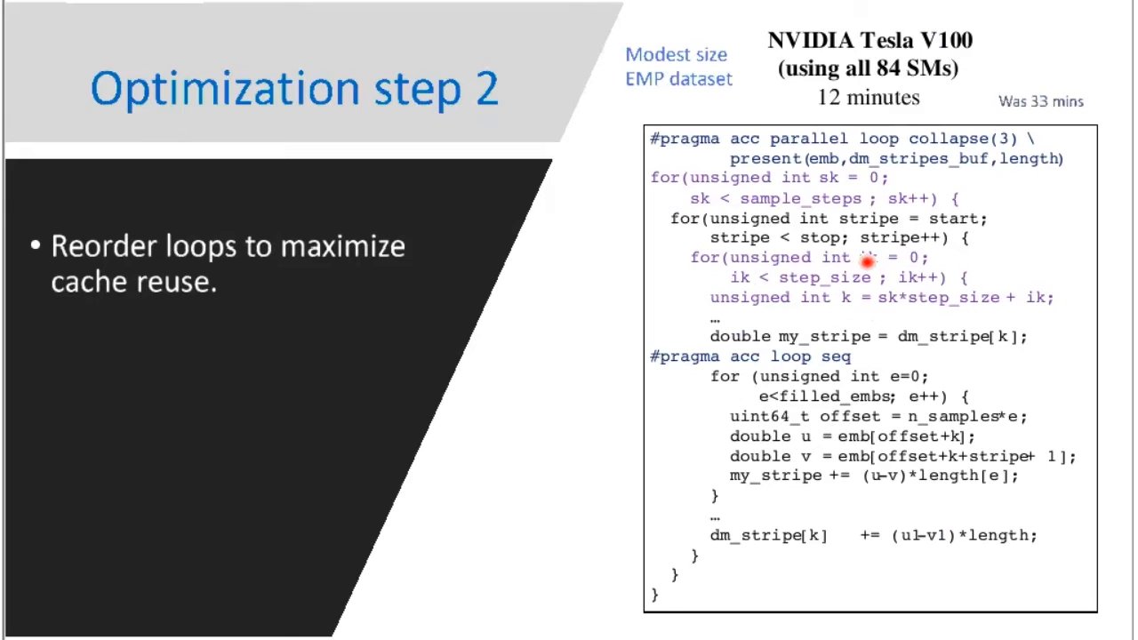
mouse_move(974, 296)
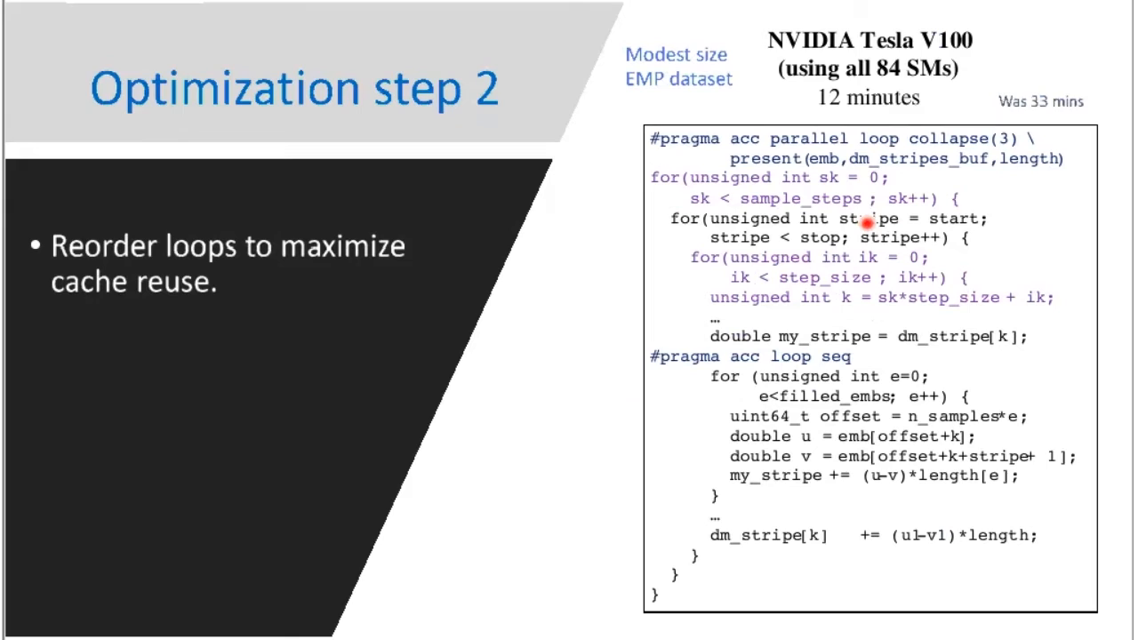
mouse_move(867, 86)
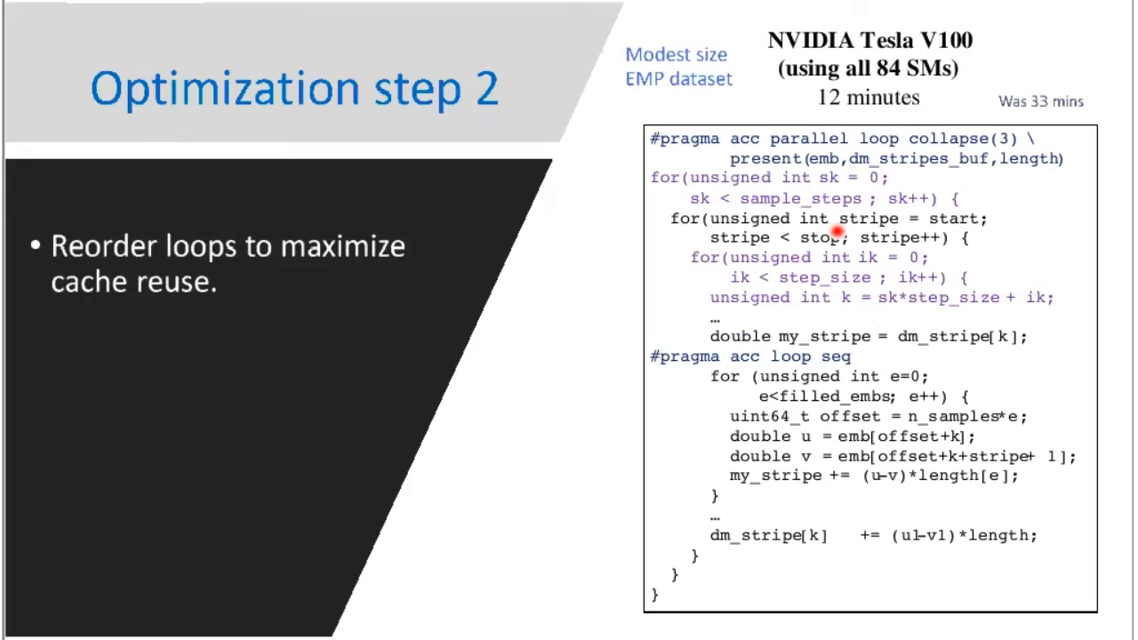
mouse_move(696, 318)
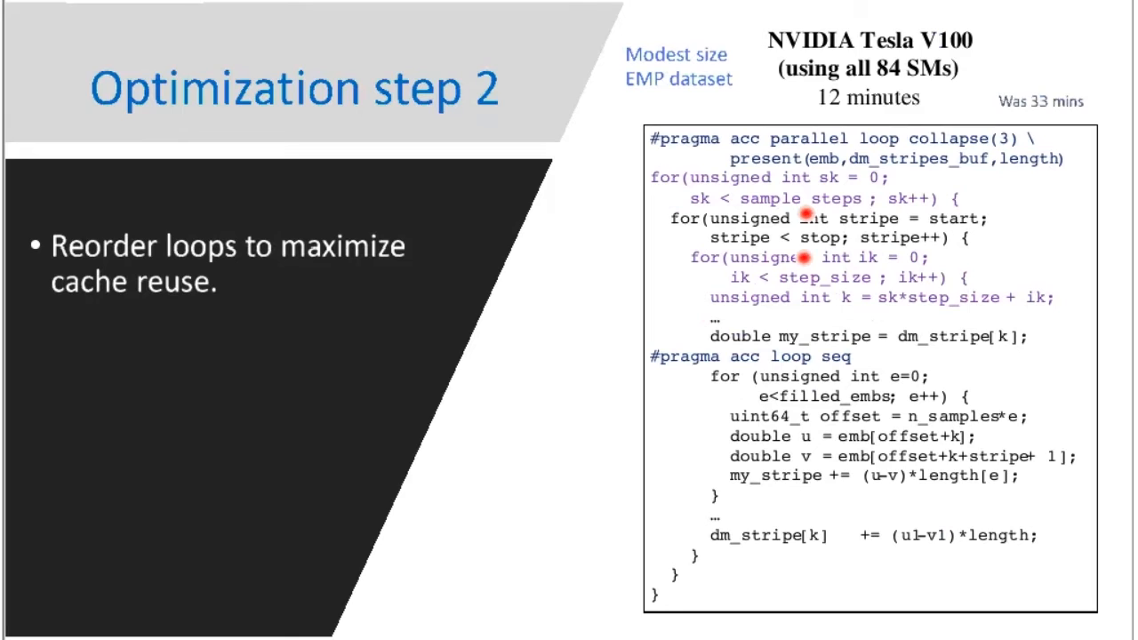
mouse_move(882, 67)
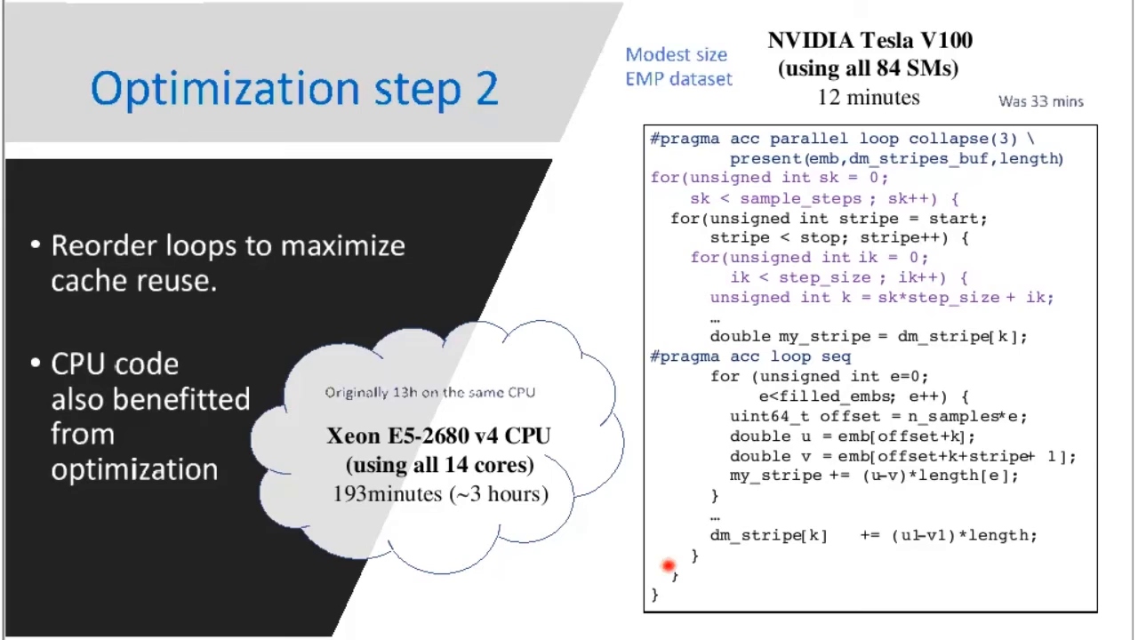
mouse_move(695, 338)
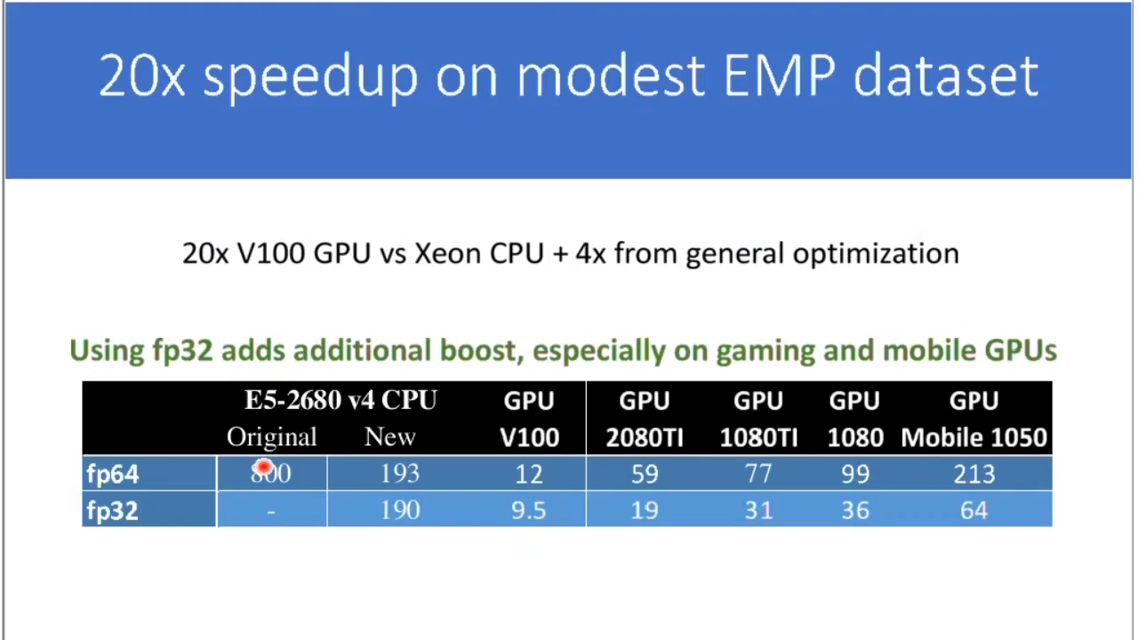
mouse_move(311, 407)
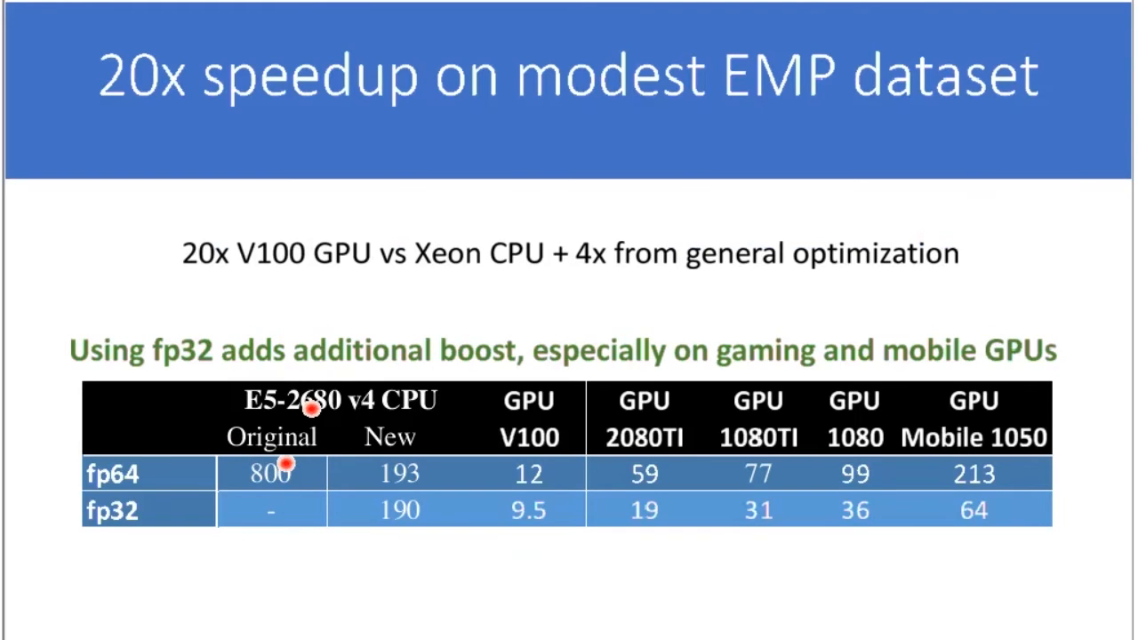
mouse_move(418, 471)
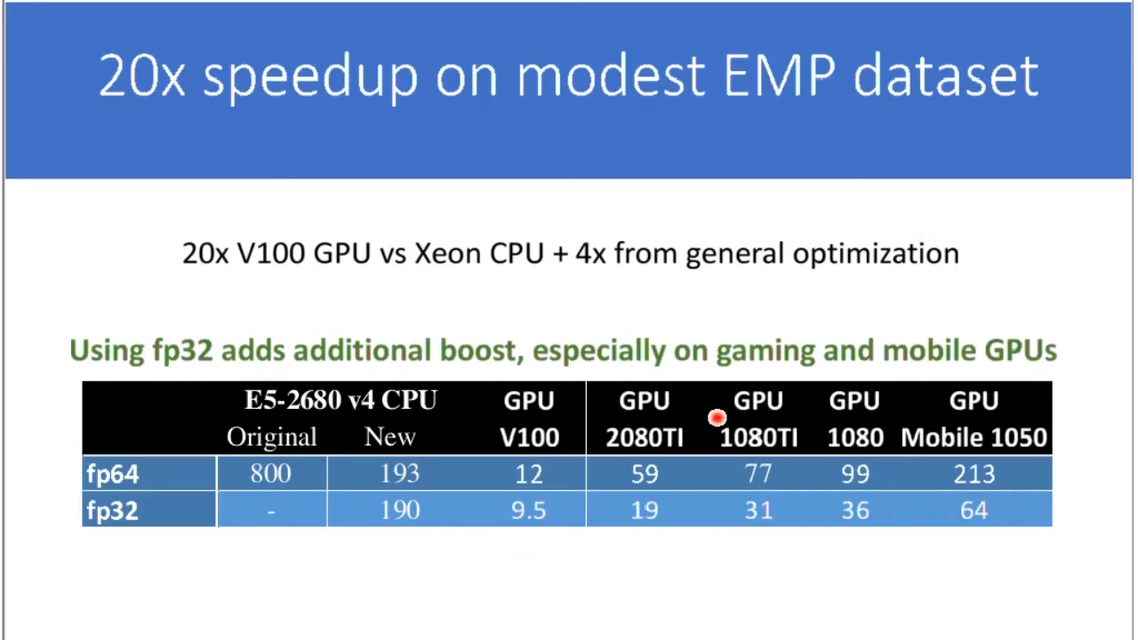
mouse_move(1044, 415)
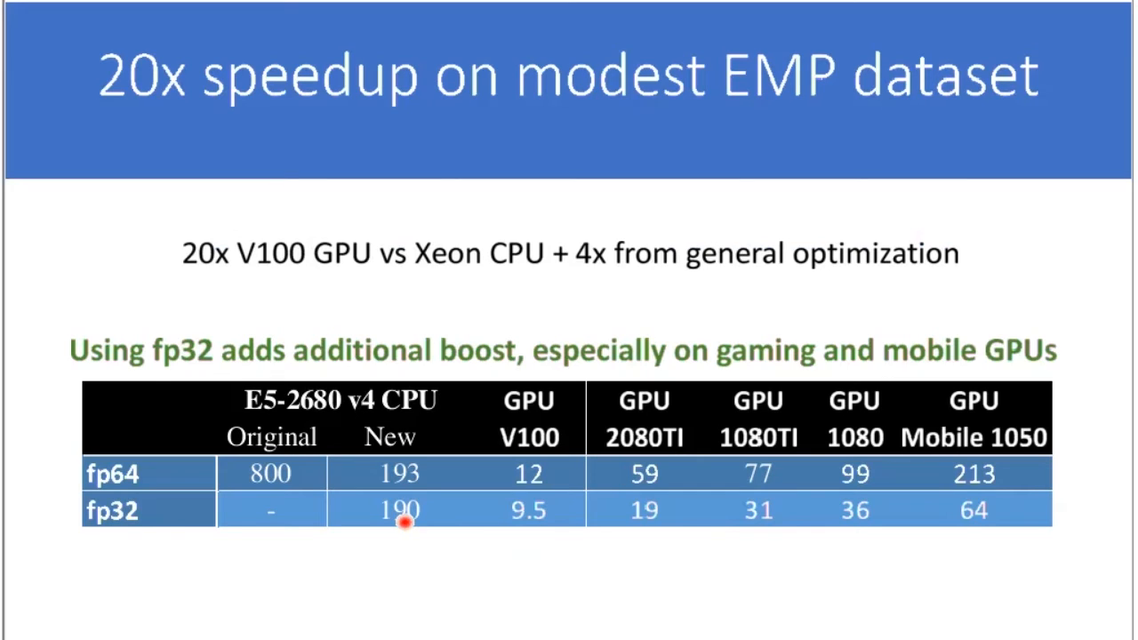
mouse_move(391, 471)
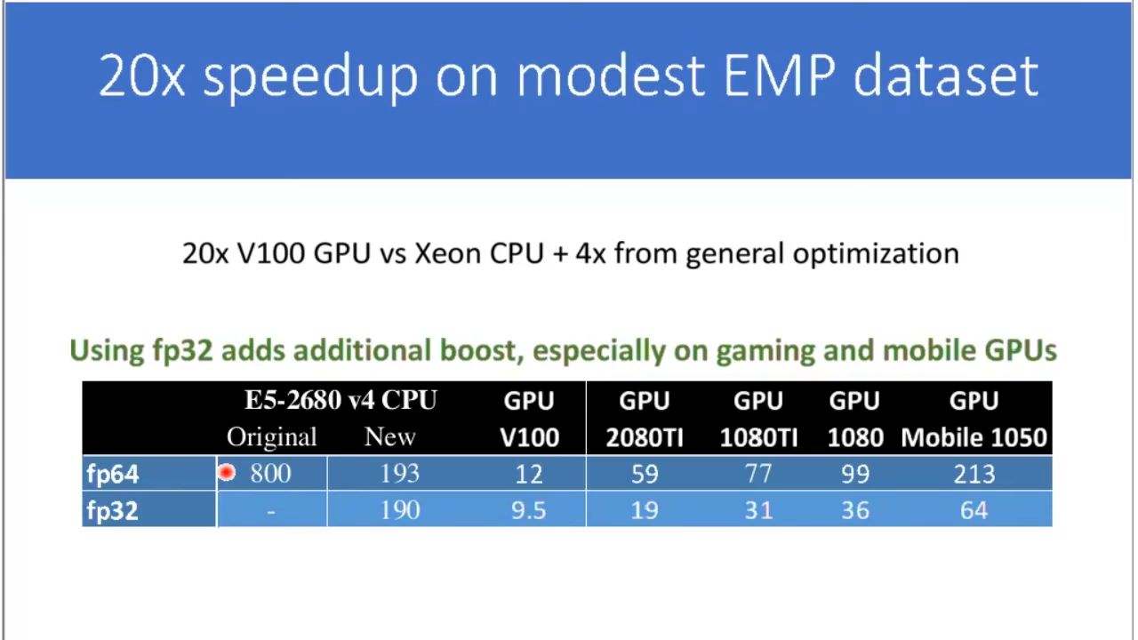
mouse_move(576, 480)
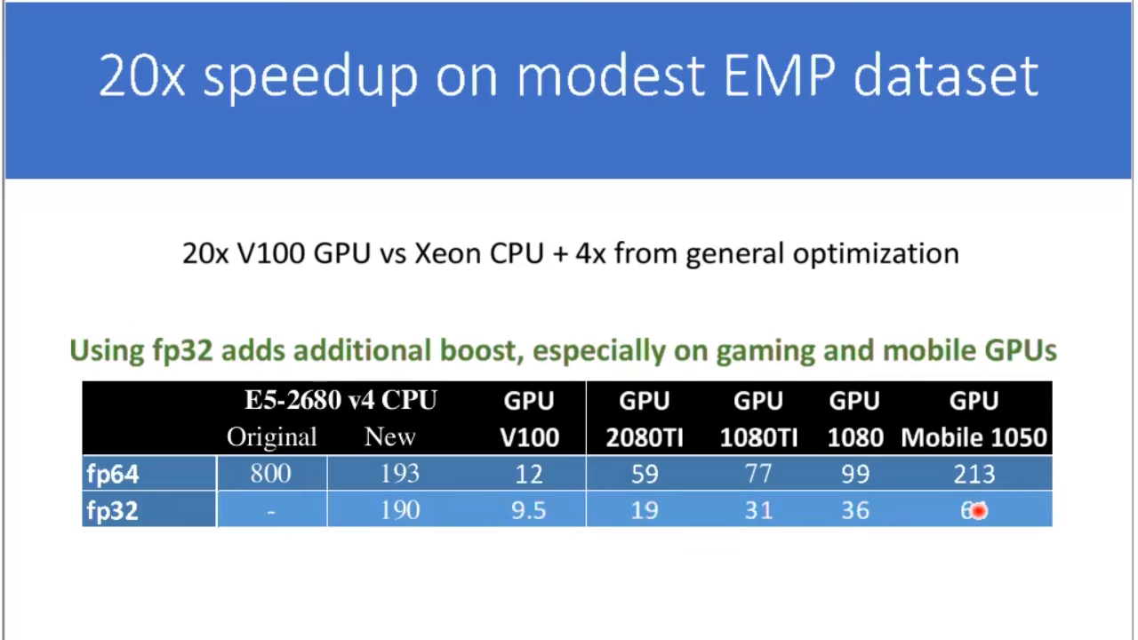
key(Right)
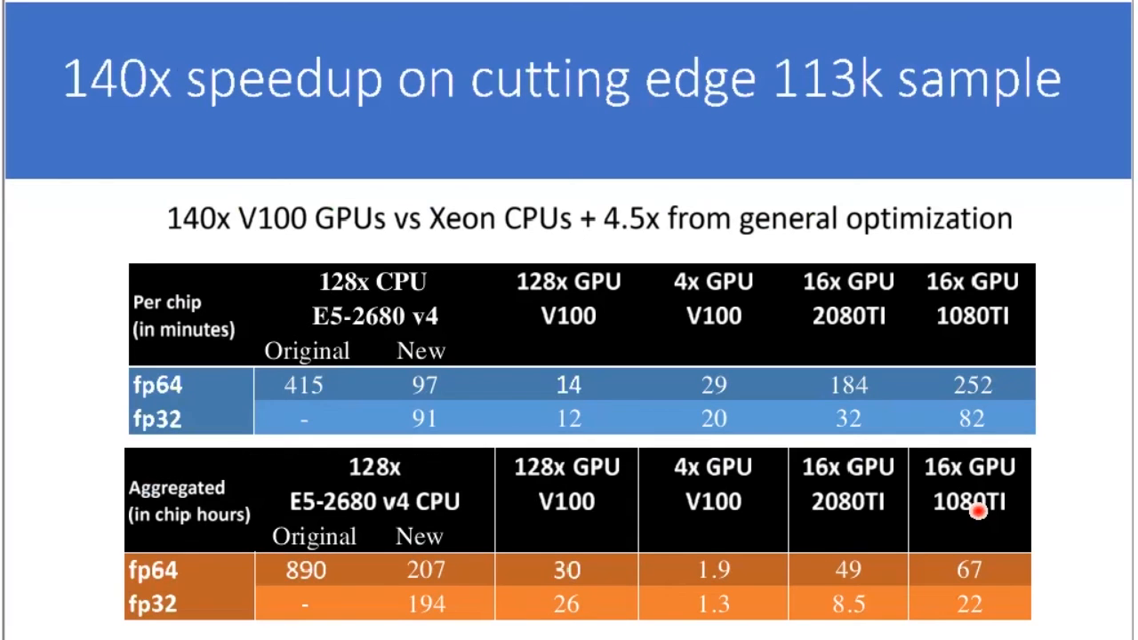
mouse_move(855, 6)
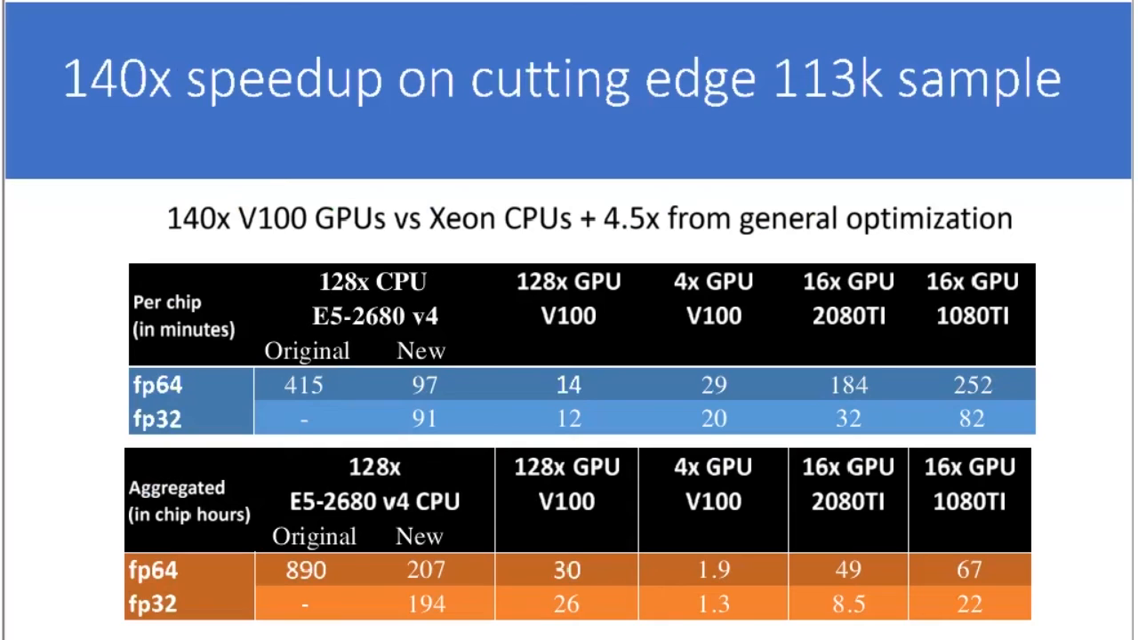
mouse_move(1107, 261)
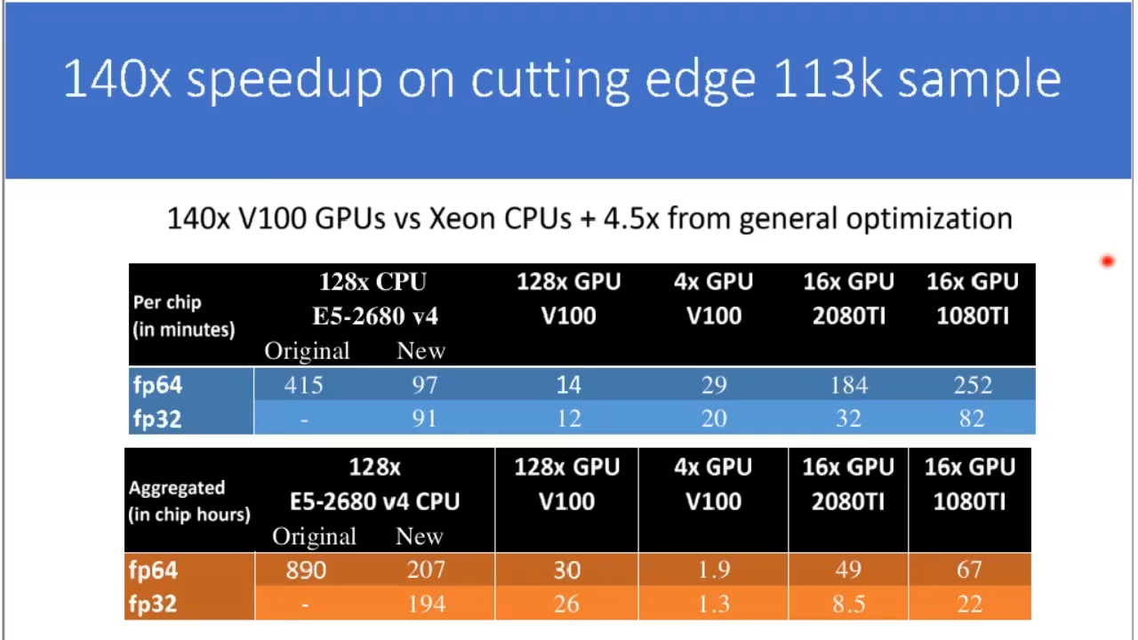
mouse_move(977, 110)
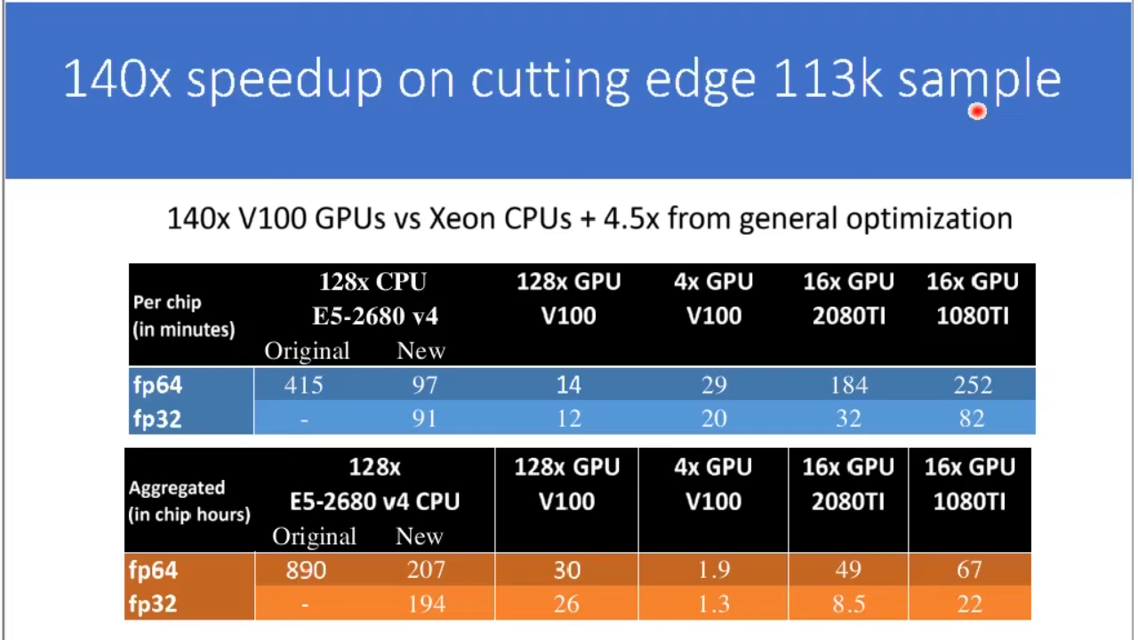
mouse_move(530, 134)
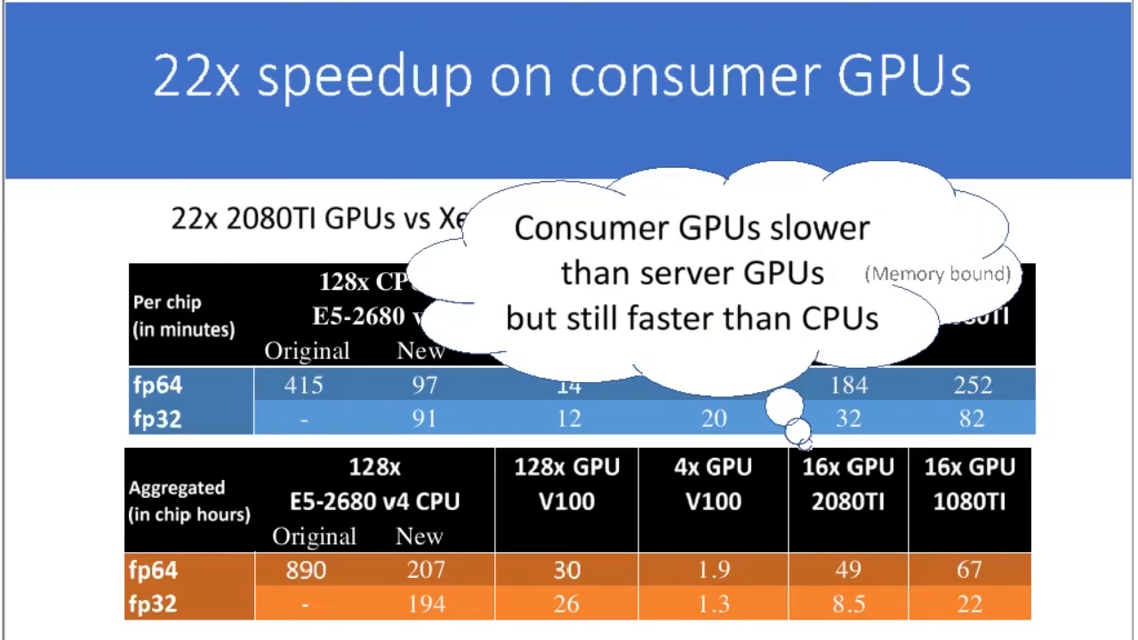
mouse_move(809, 331)
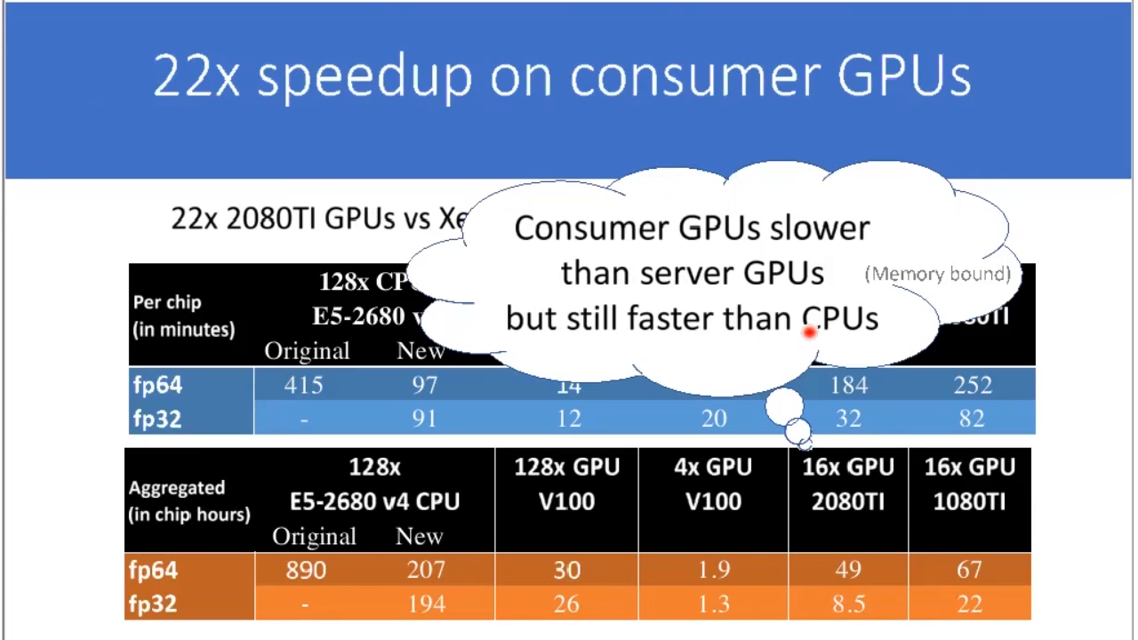